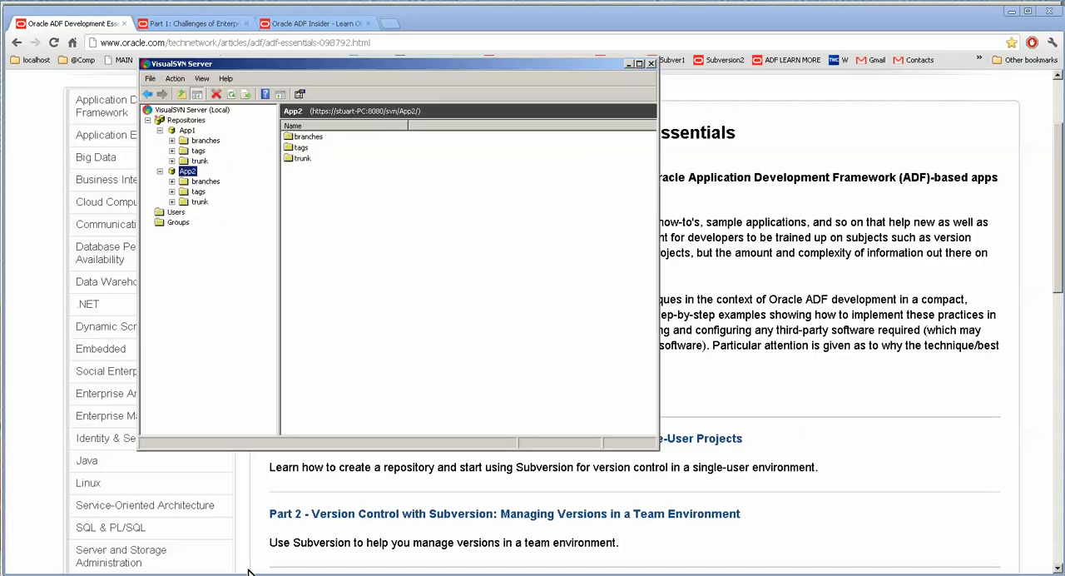
Alternate between the App1 and App2 repositories, ending on App1's folders and its context actions
click(186, 130)
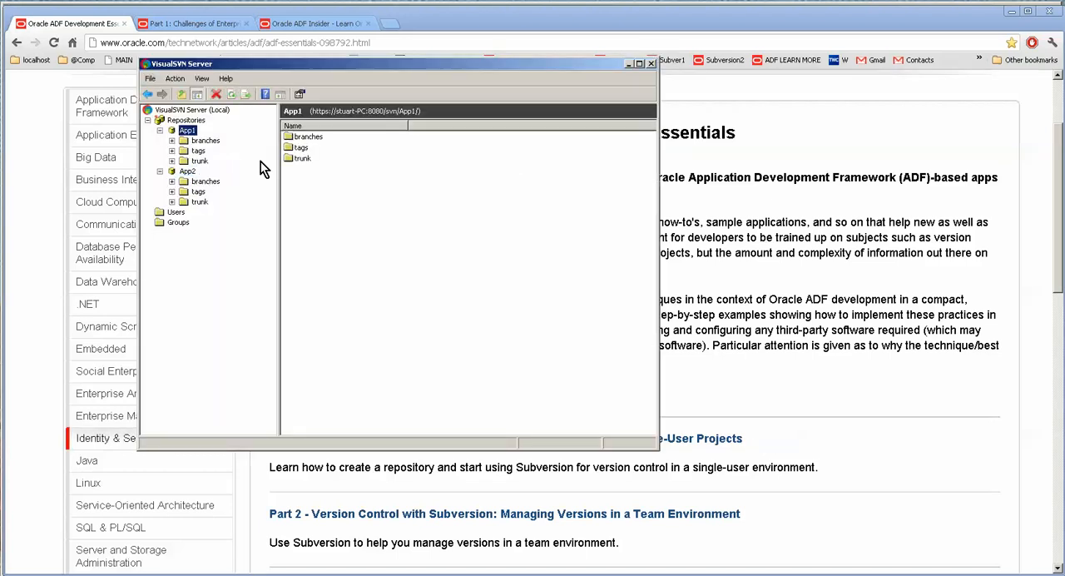
click(186, 170)
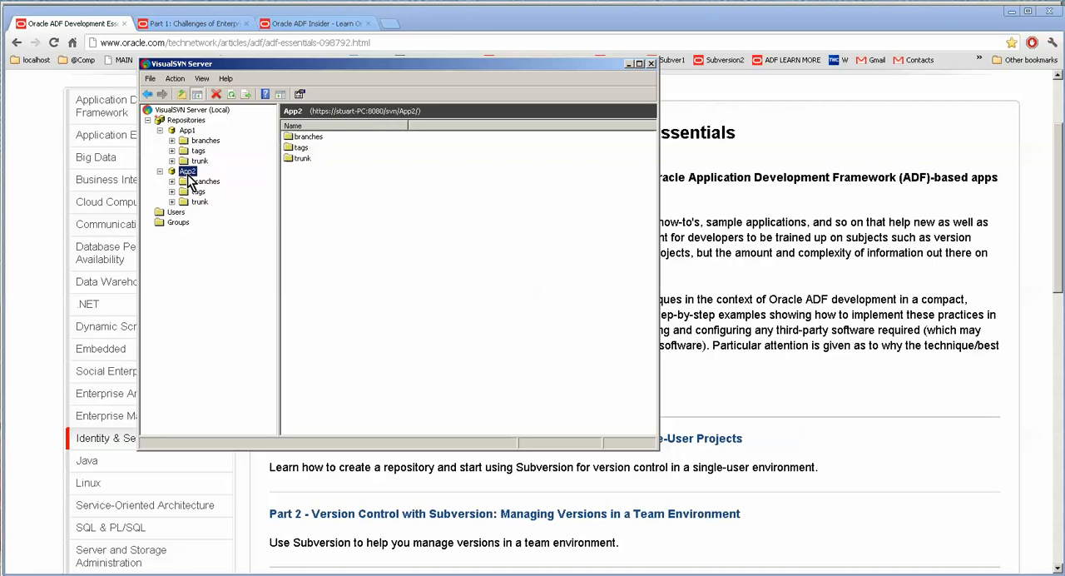
click(186, 130)
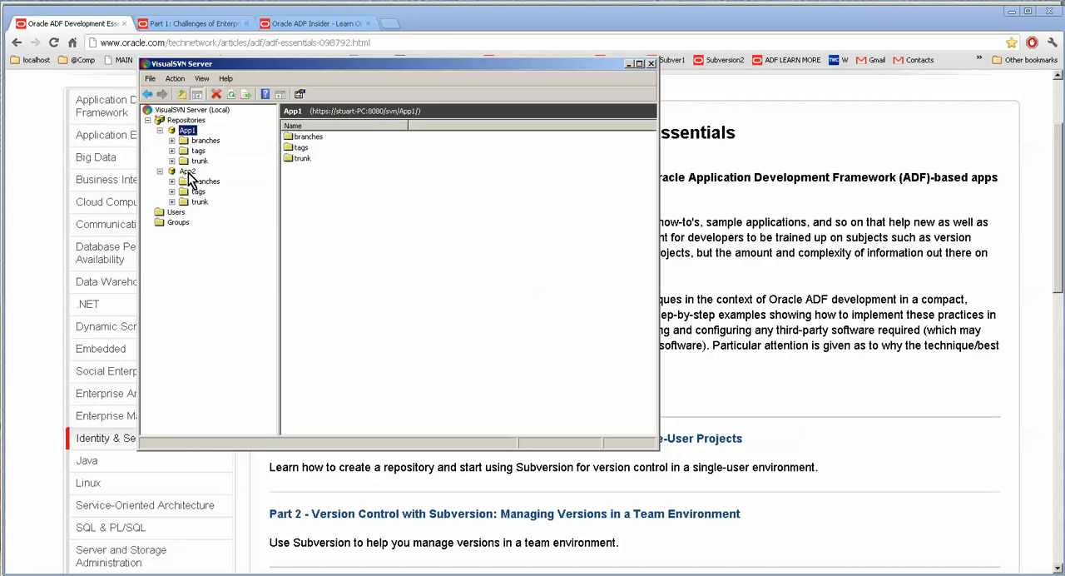
click(186, 170)
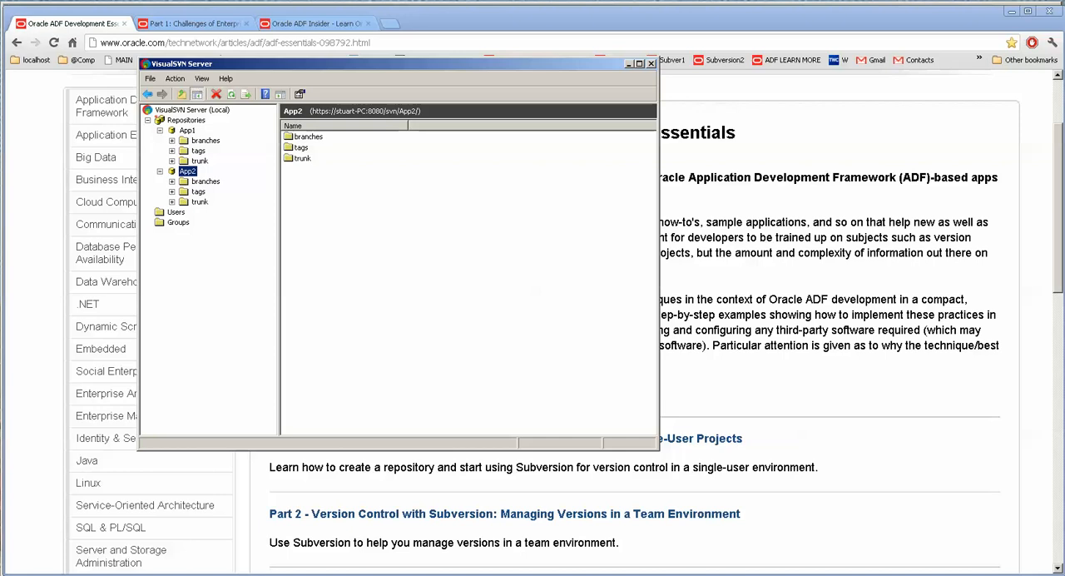
click(186, 130)
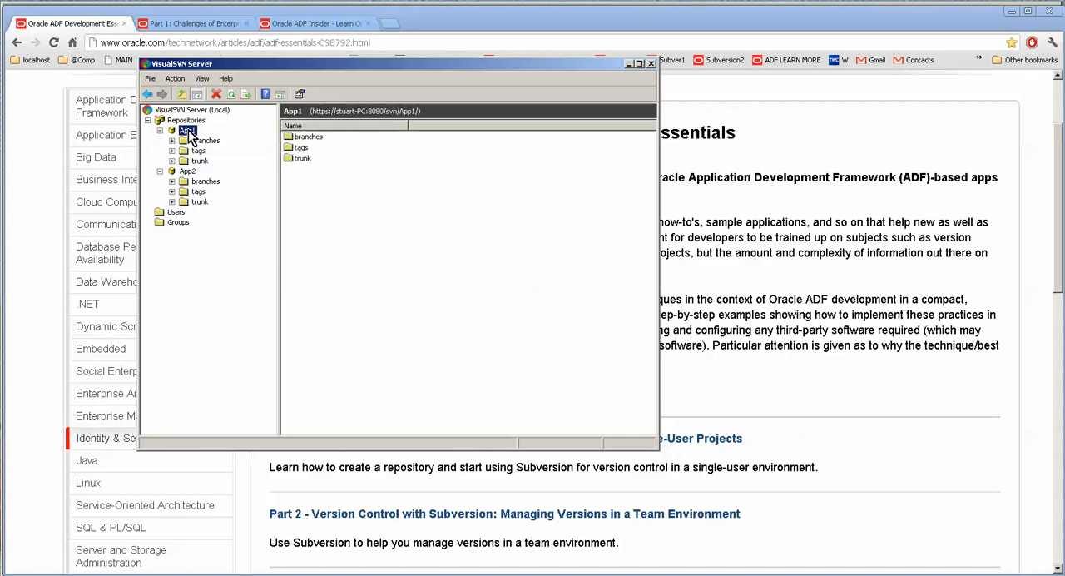
right_click(186, 132)
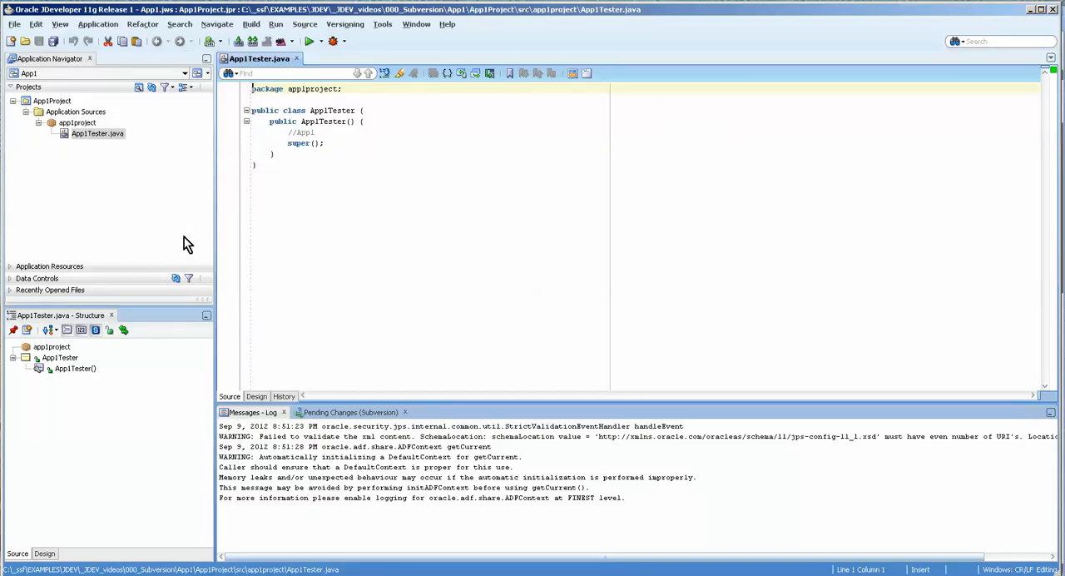
mouse_move(50, 106)
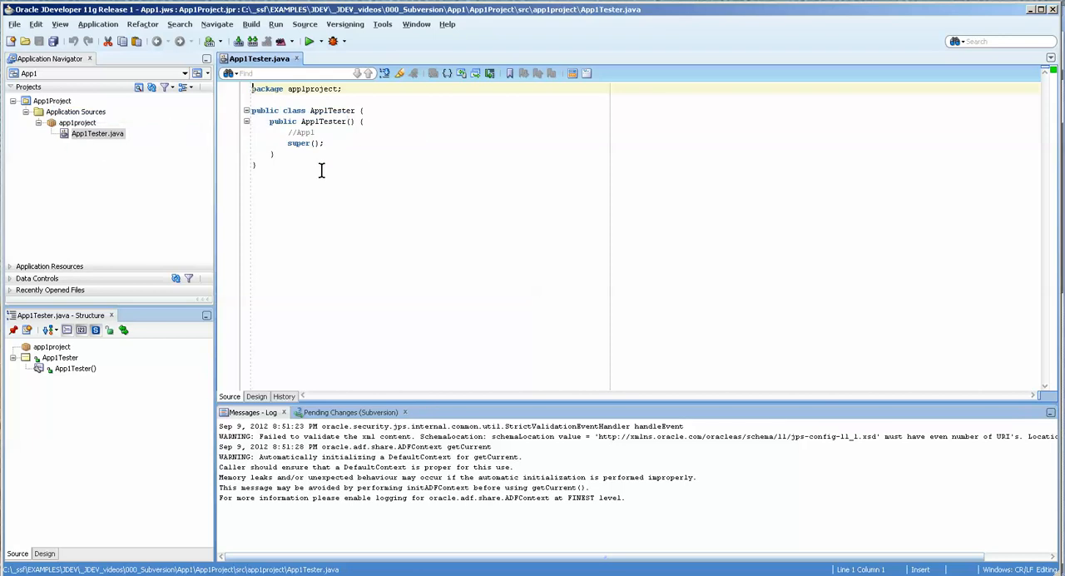
mouse_move(344, 23)
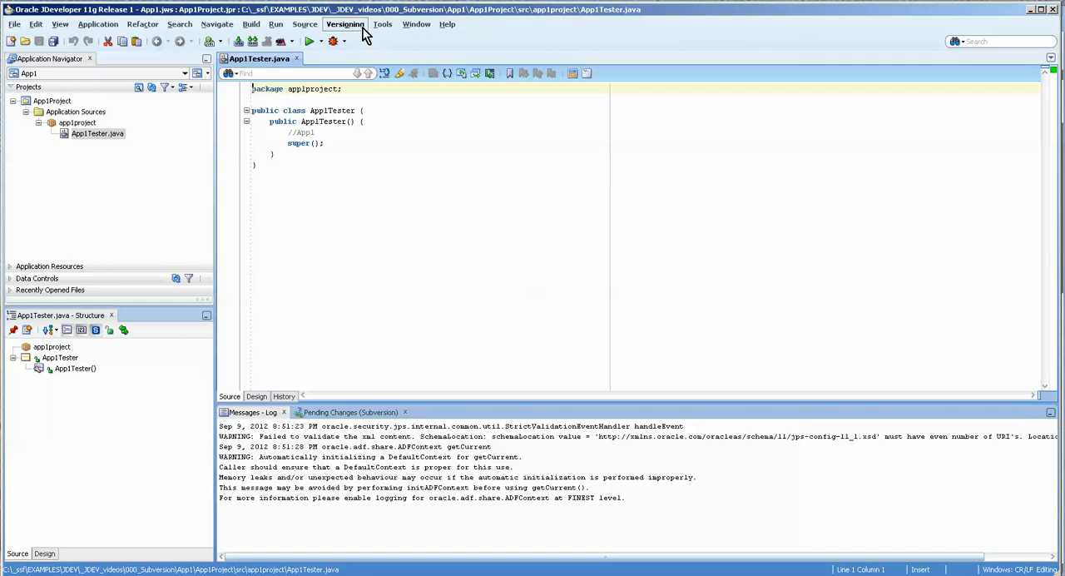
click(345, 23)
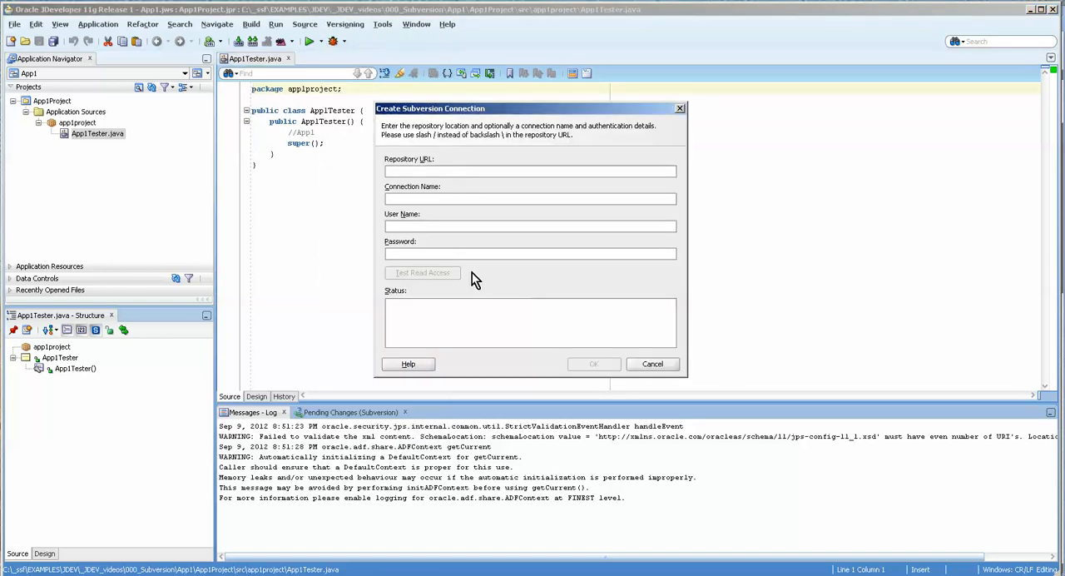
text(https://stuart-PC:8080/svn/App1/)
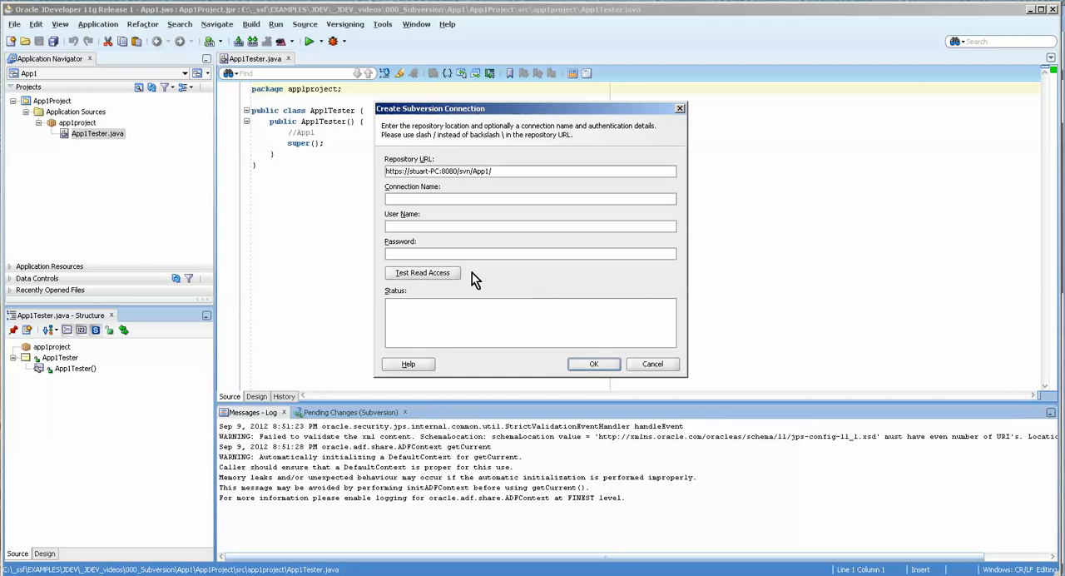
click(529, 198)
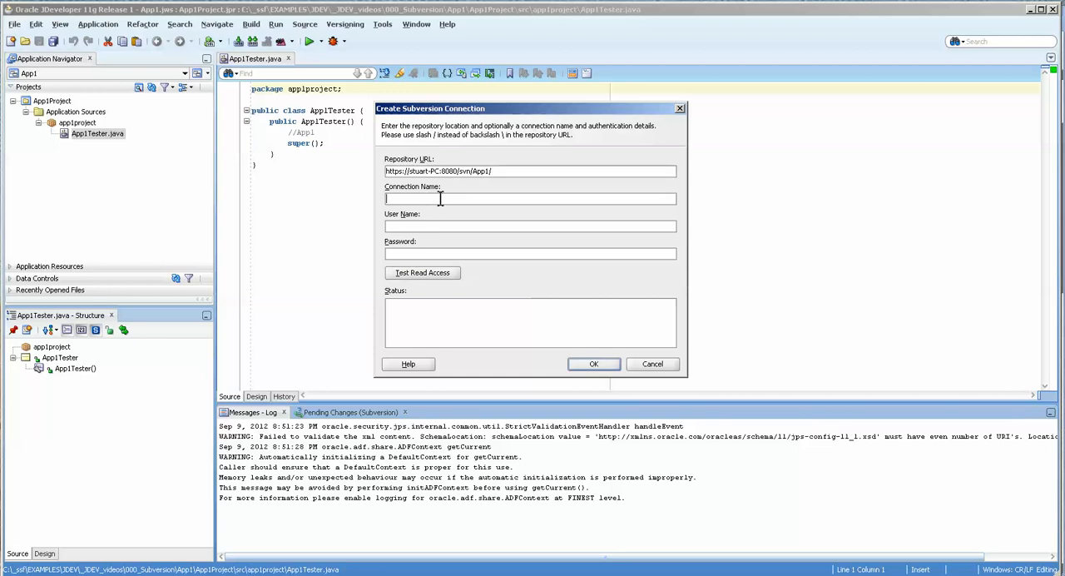
text(App1)
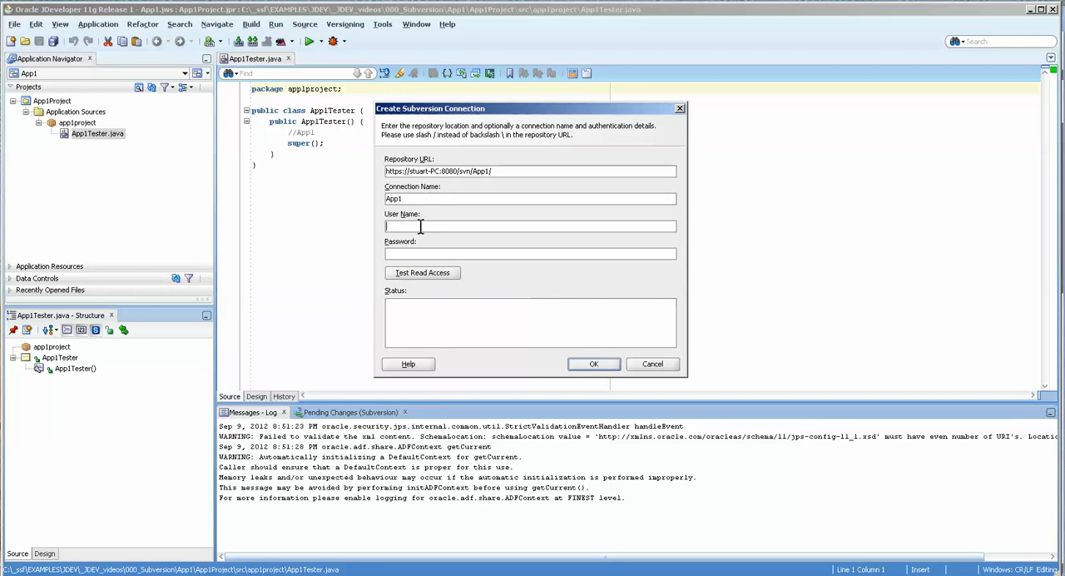
text(hr)
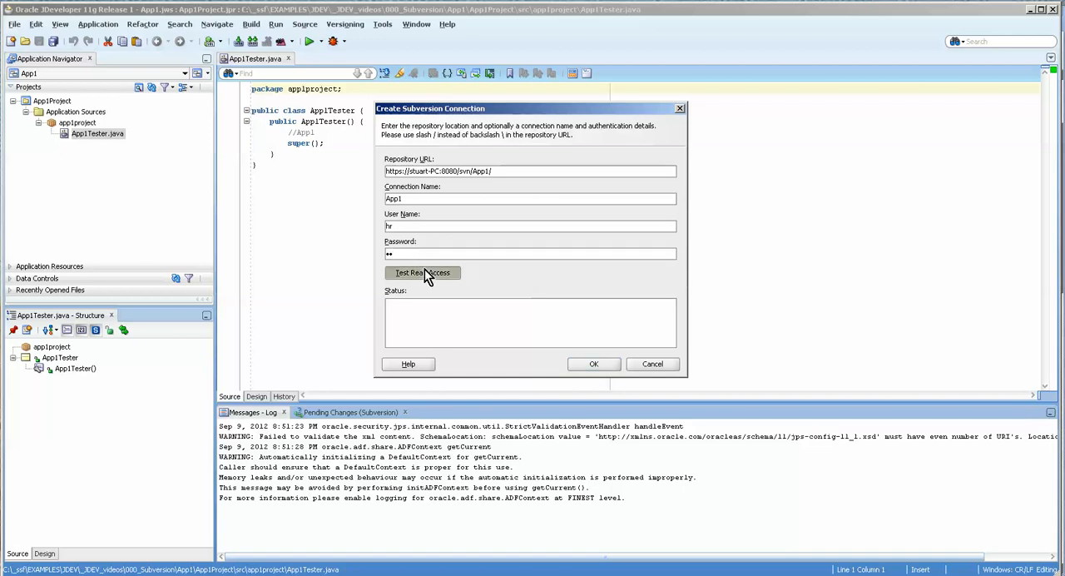
Test read access, accept the server certificate permanently and save the App1 connection
click(423, 273)
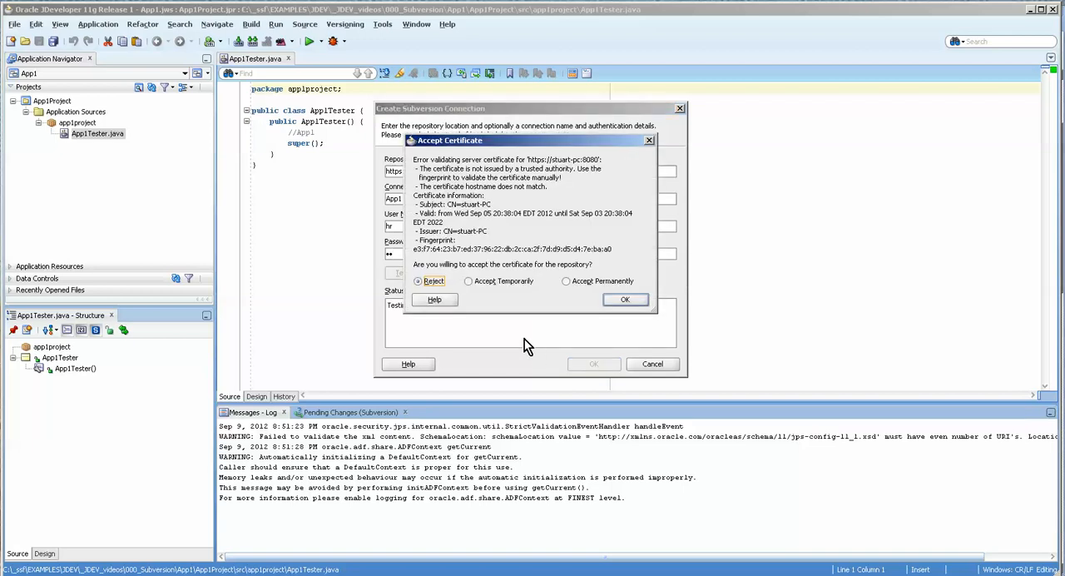
mouse_move(552, 315)
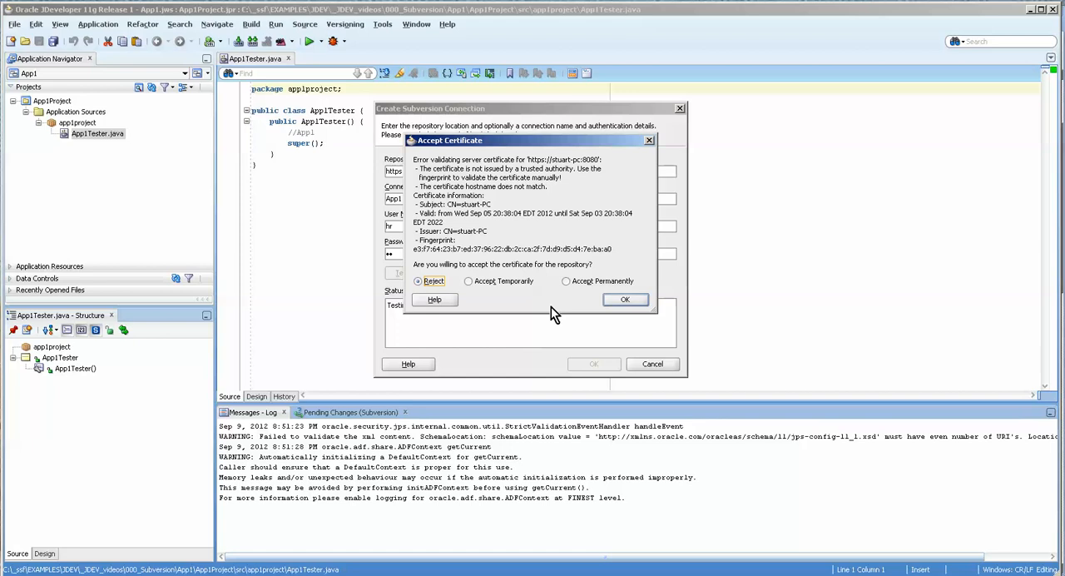
mouse_move(566, 302)
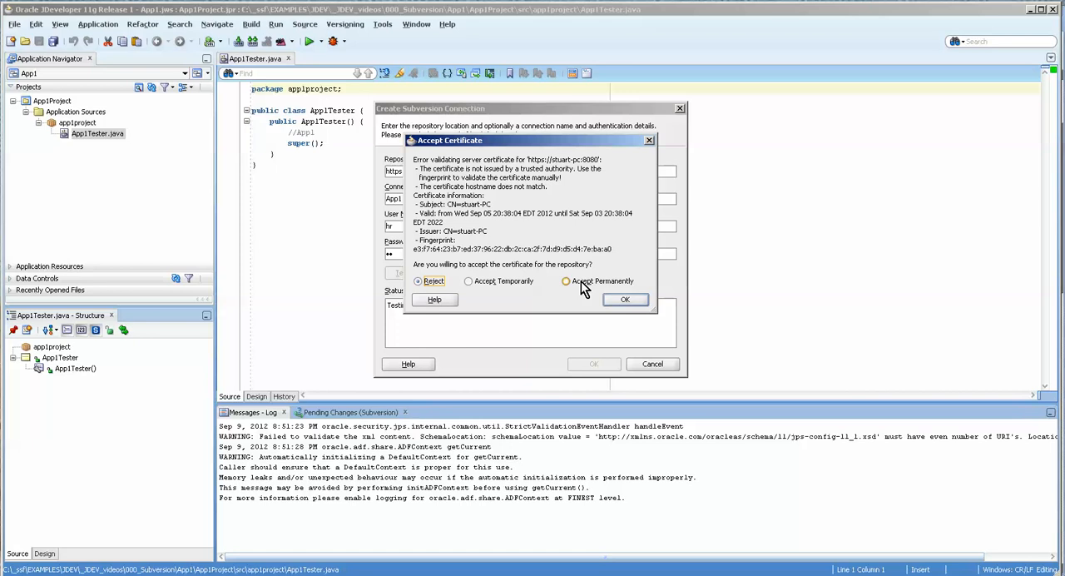
click(566, 280)
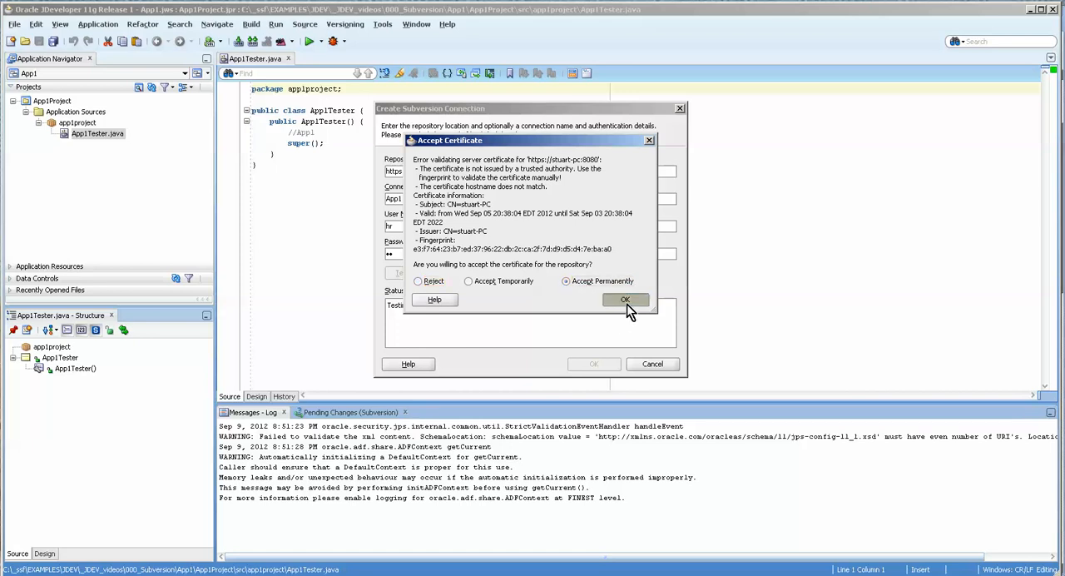
click(626, 299)
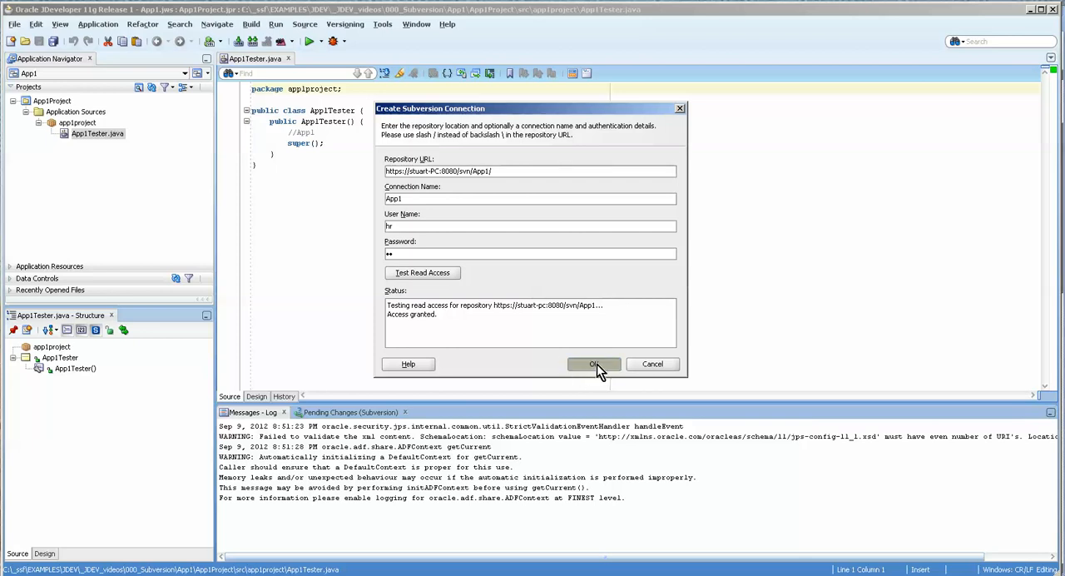
click(593, 363)
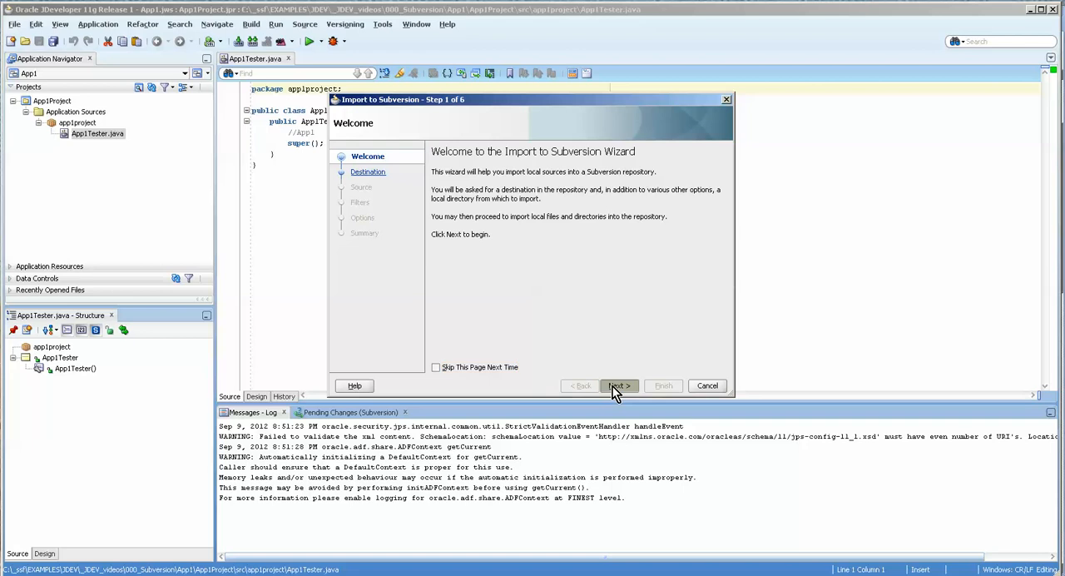
Review trunk as the App1 import destination, then cancel the import wizard
click(619, 386)
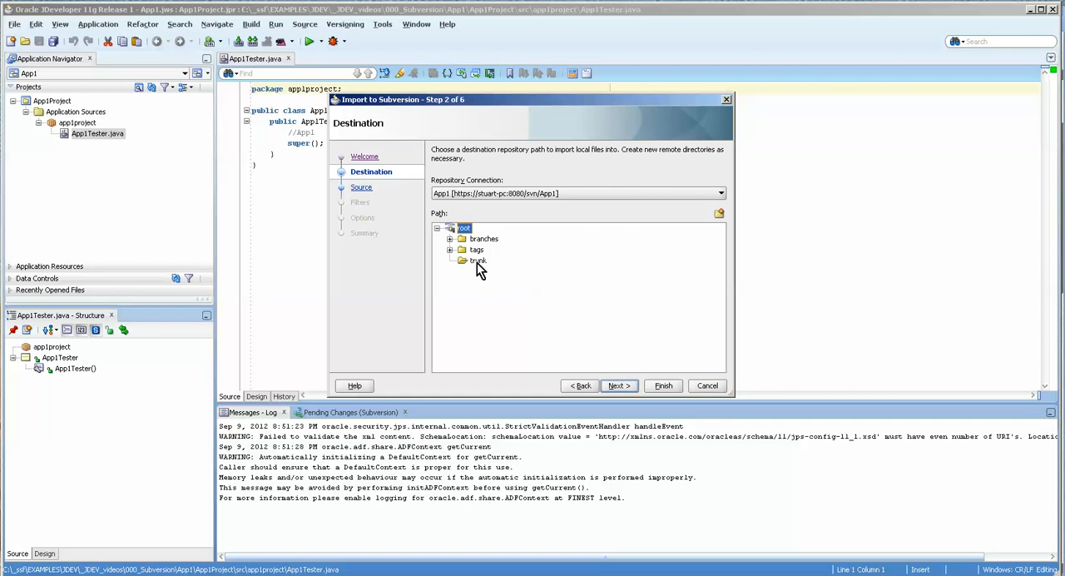
click(480, 259)
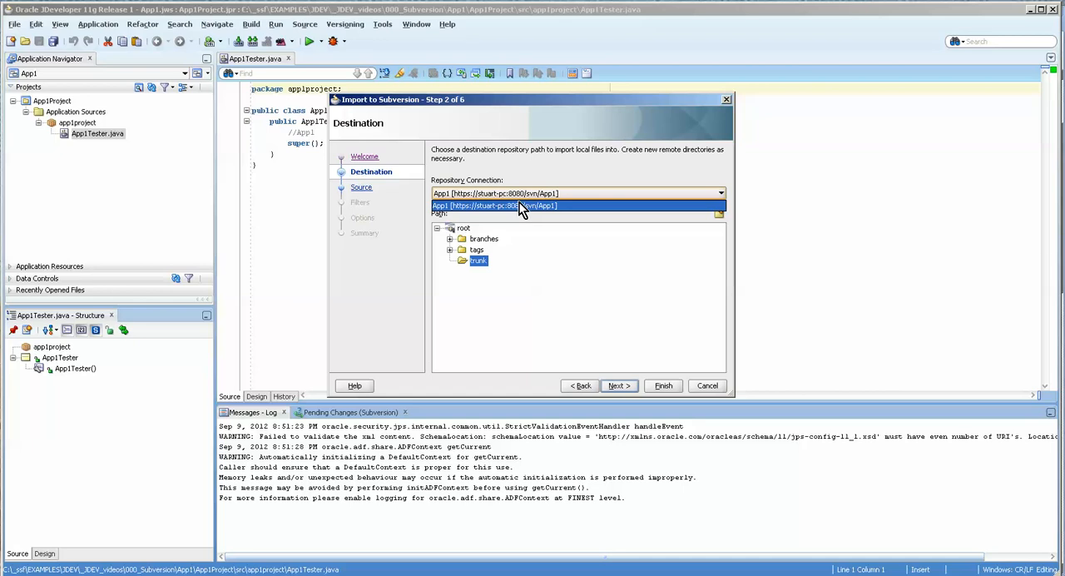
mouse_move(519, 220)
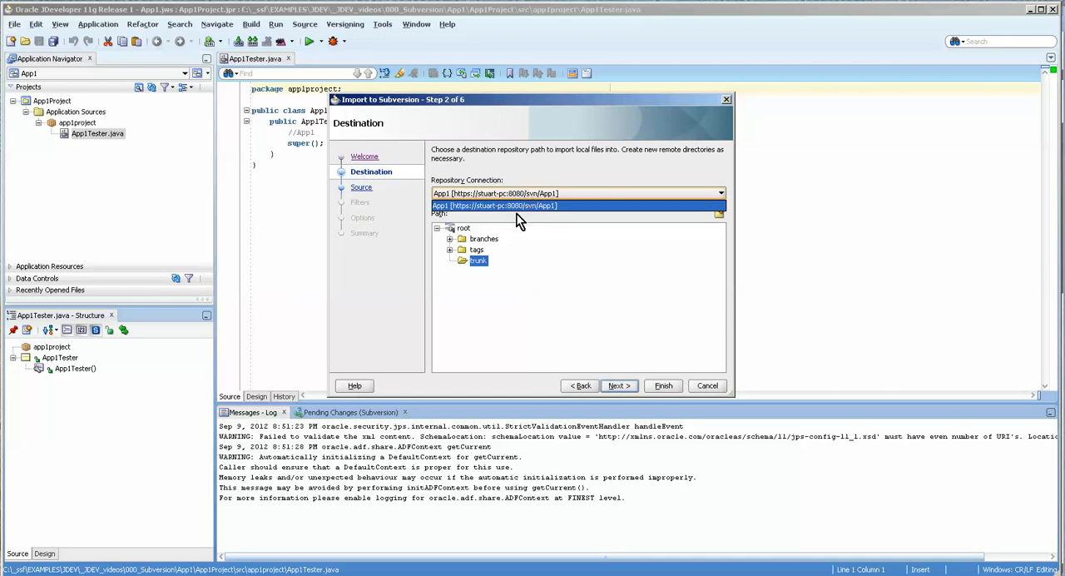
mouse_move(641, 399)
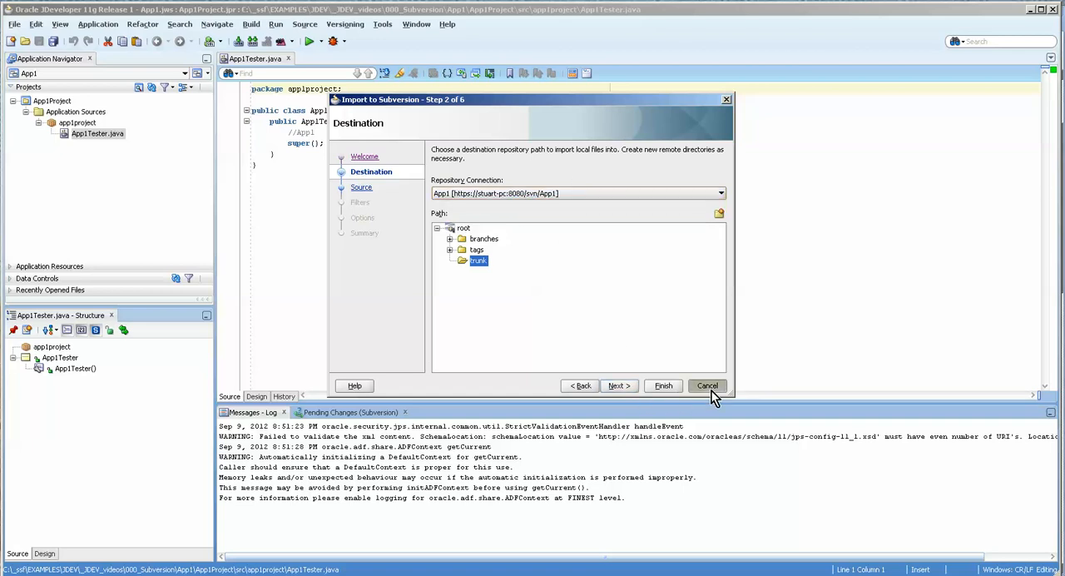
click(705, 386)
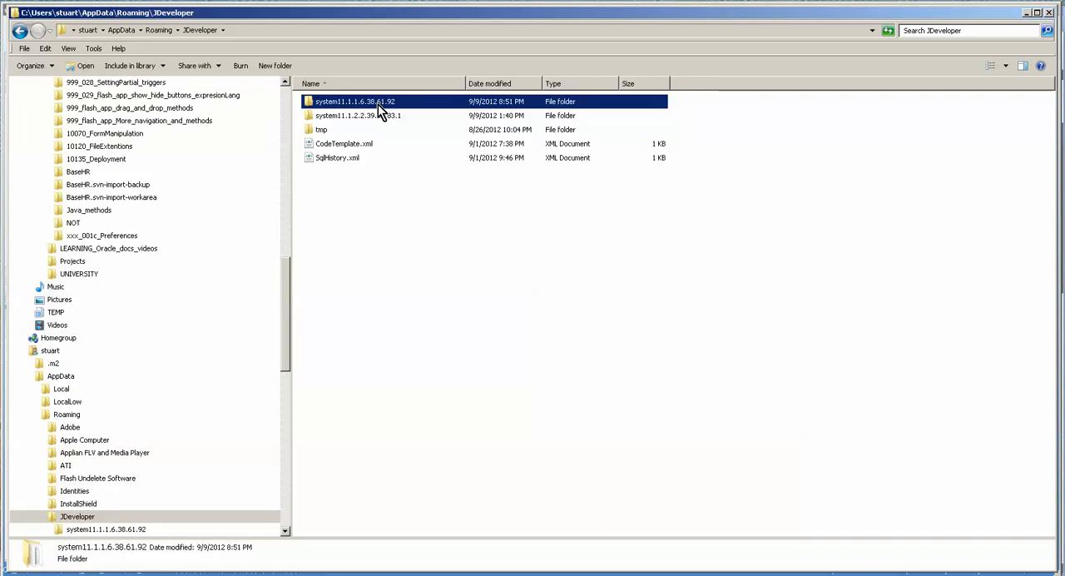
Locate repositories.xml inside the o.jdeveloper.subversion settings folder and bring up its actions
double_click(356, 100)
text(subversion)
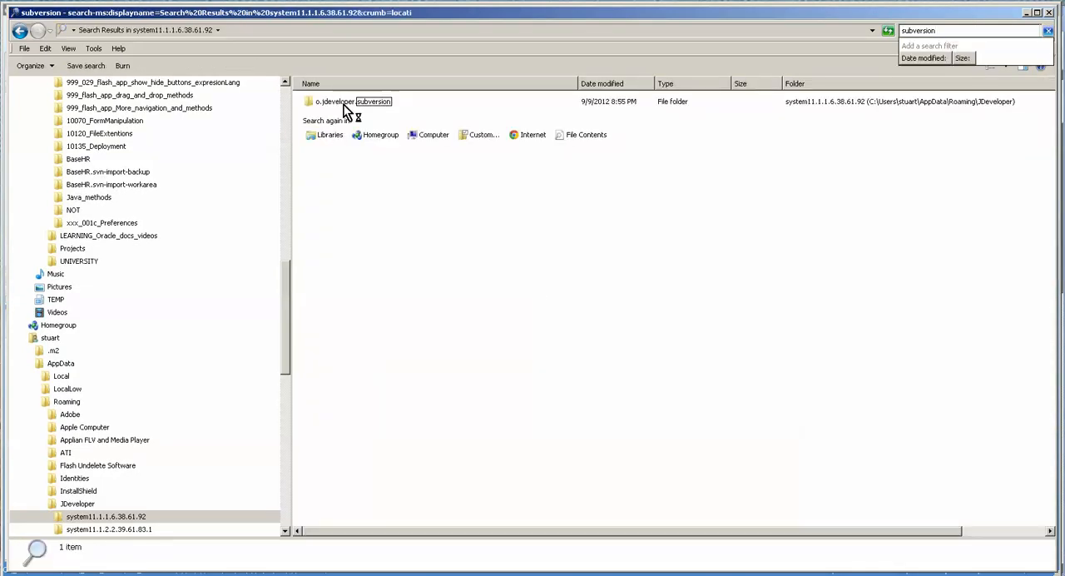
double_click(336, 100)
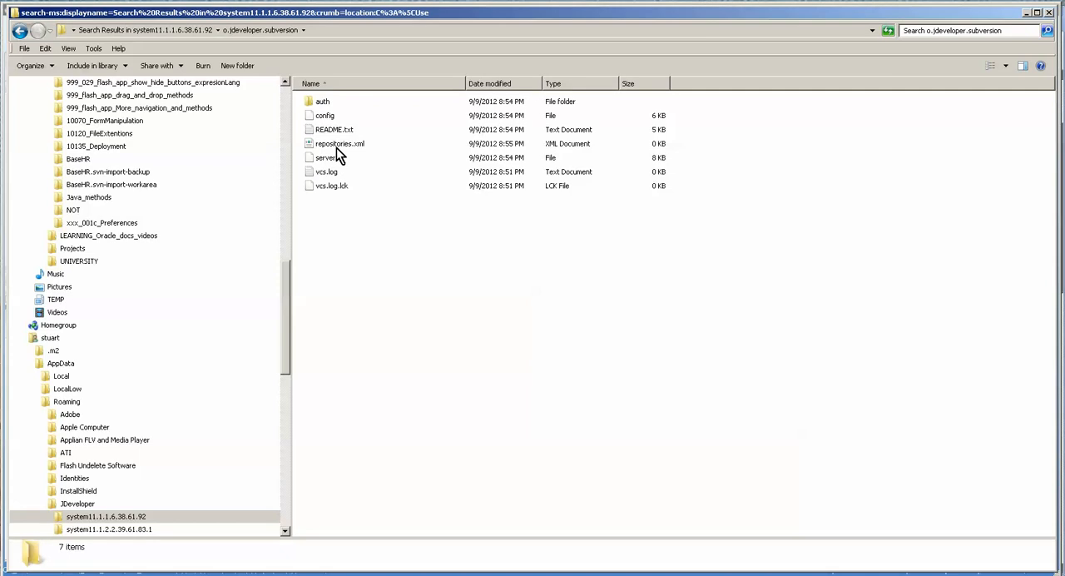
click(339, 143)
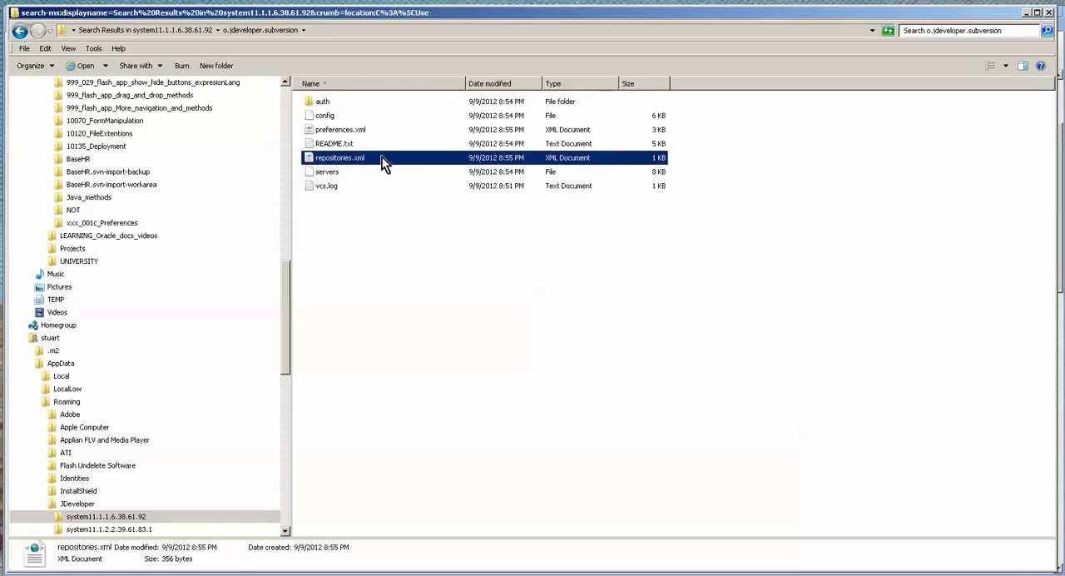
right_click(339, 157)
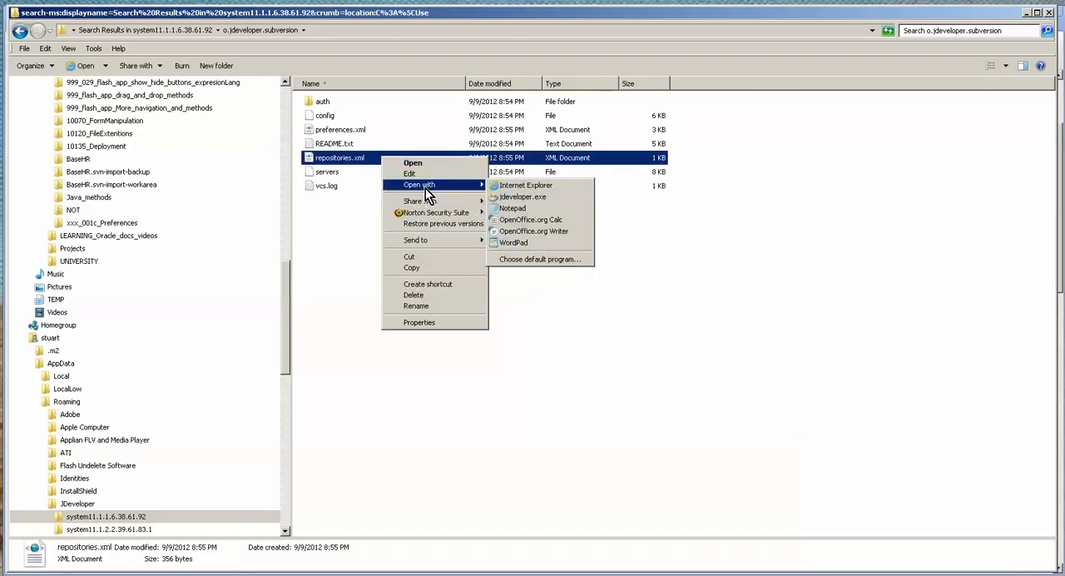
Duplicate the svn-repository entry for App2 in repositories.xml, save it and return to JDeveloper
click(512, 208)
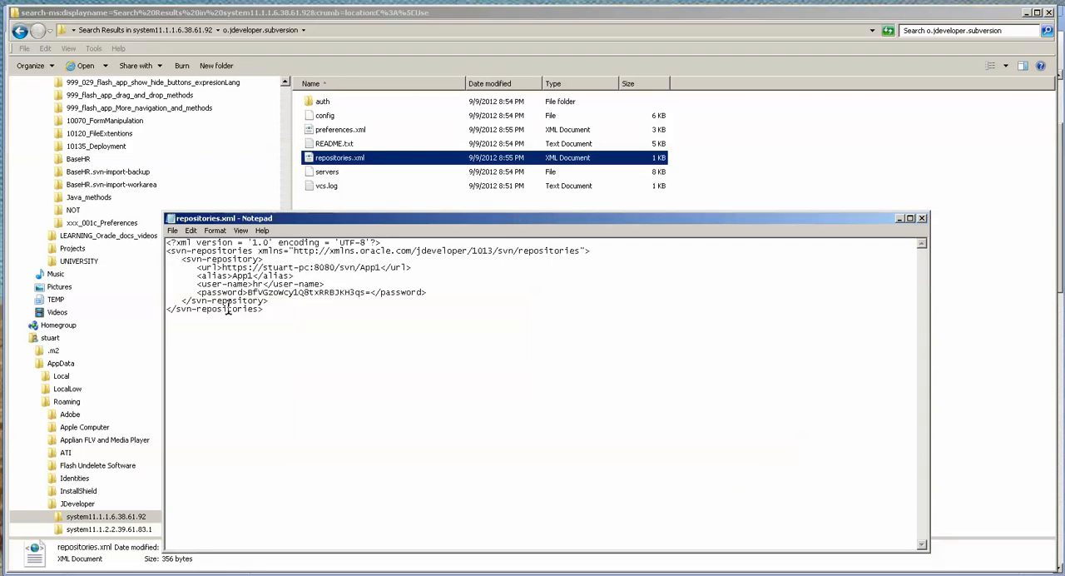
mouse_move(269, 298)
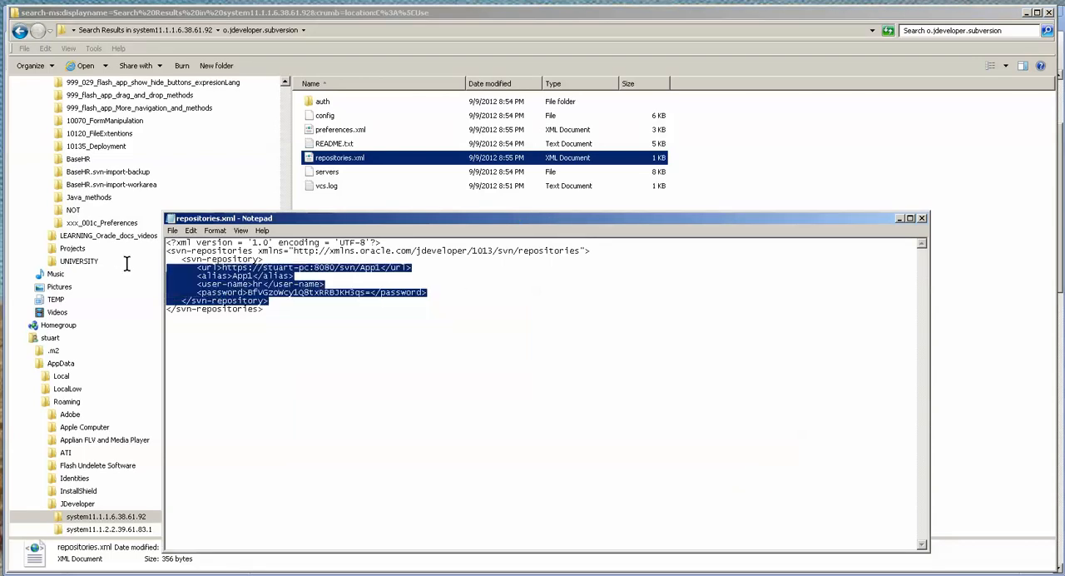
click(264, 307)
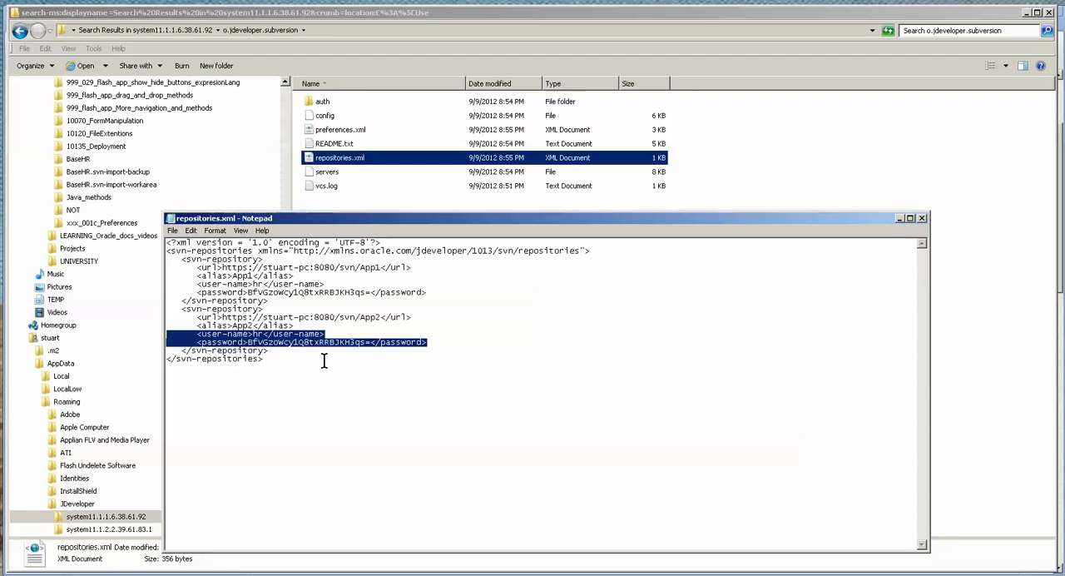
mouse_move(908, 291)
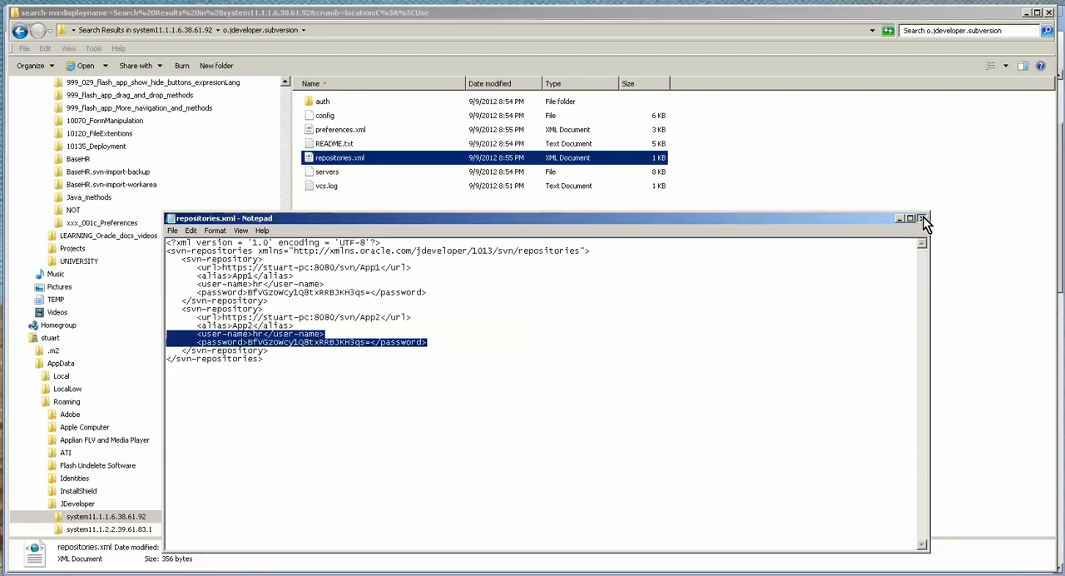
click(922, 218)
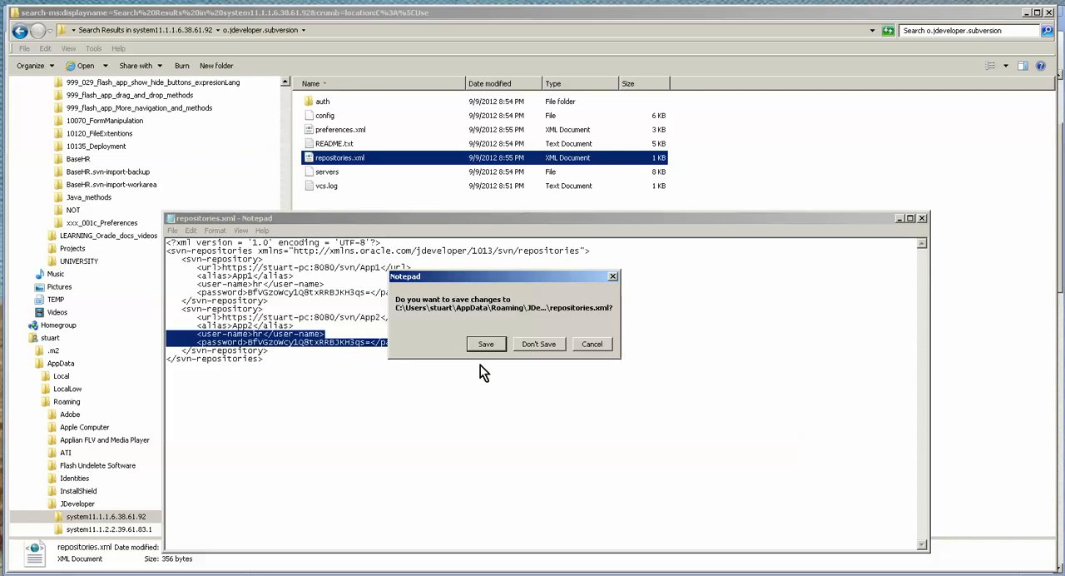
click(486, 344)
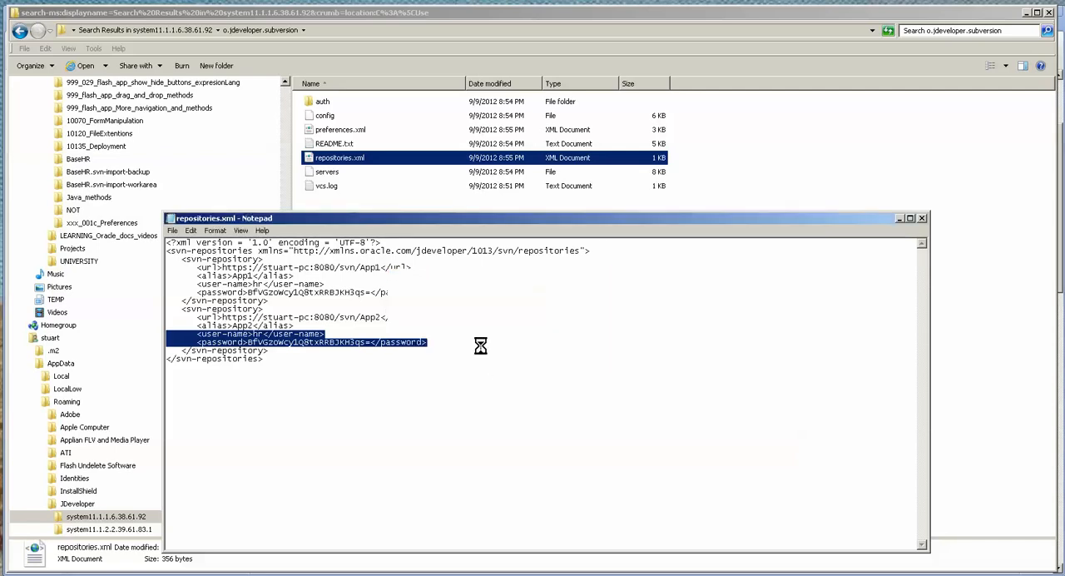
click(922, 216)
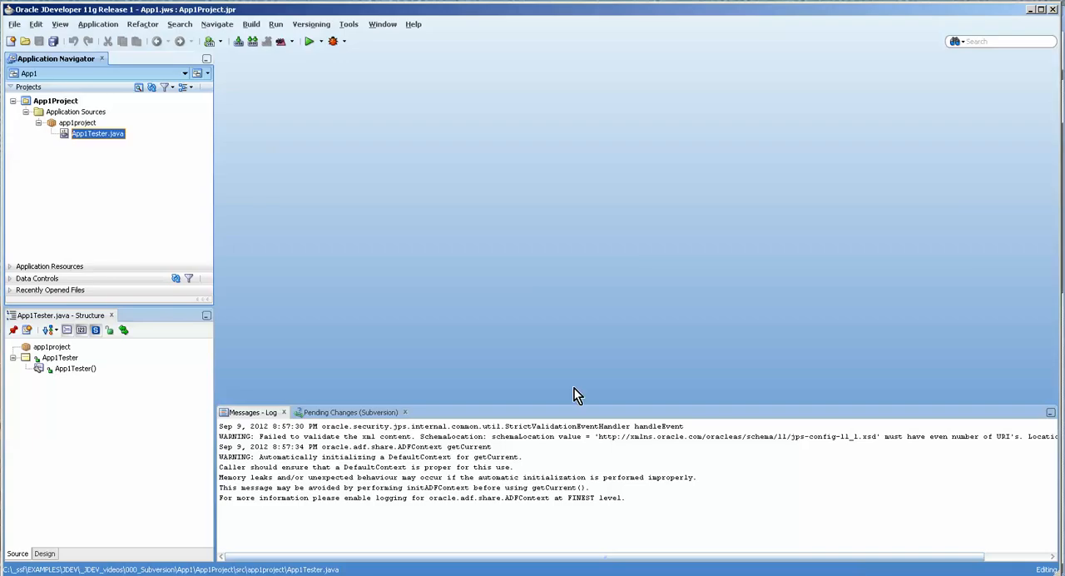
mouse_move(300, 137)
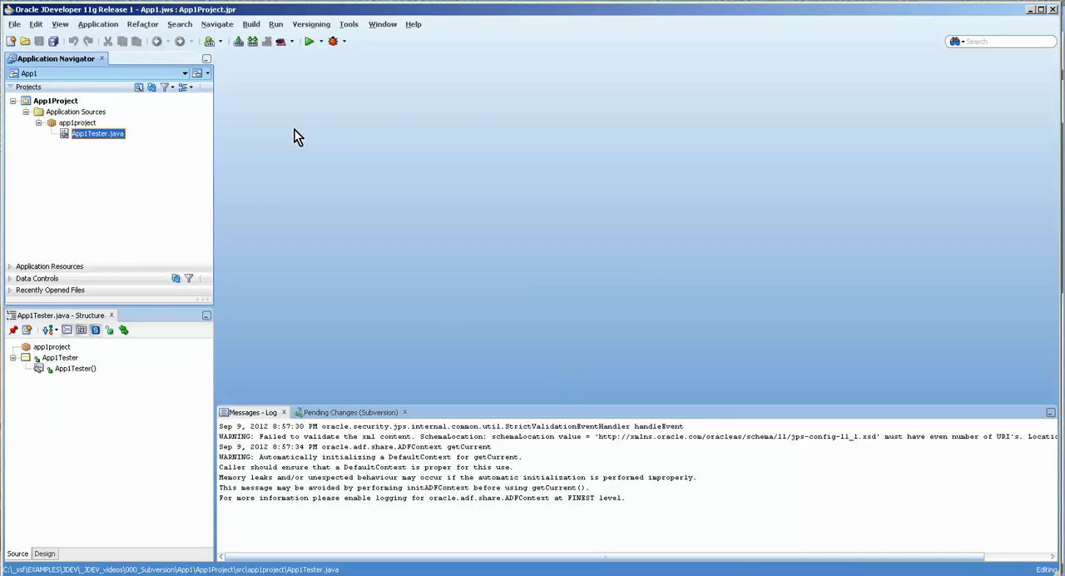
Verify the Import Files wizard now offers the App2 repository connection as a destination
click(311, 23)
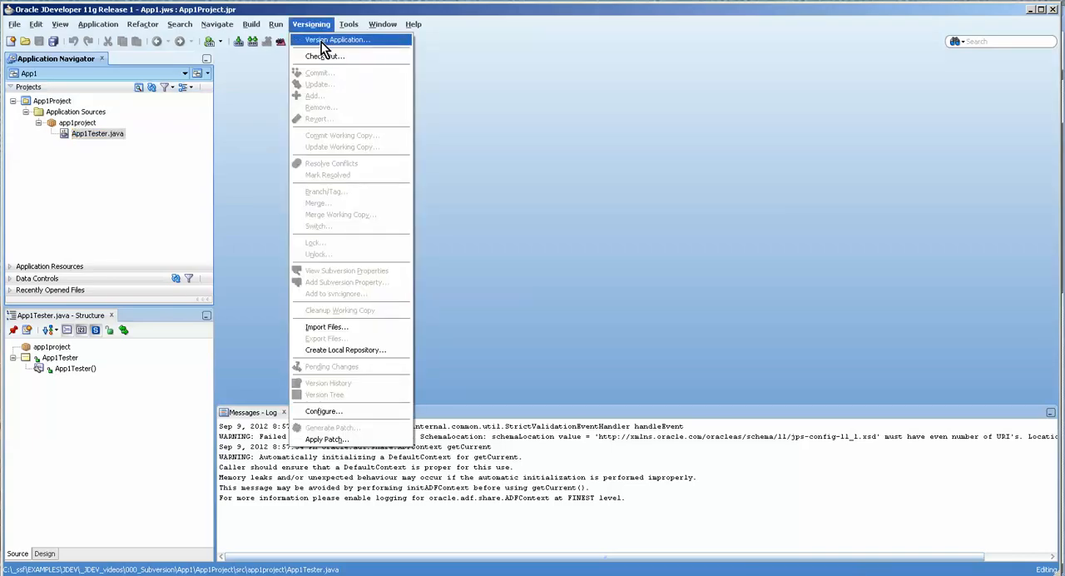
click(331, 366)
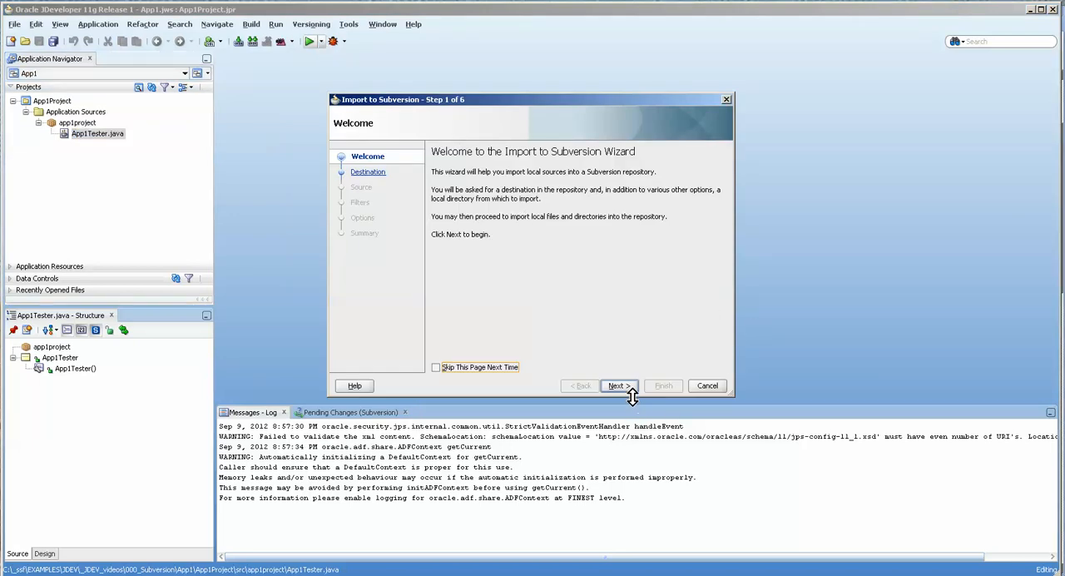
click(615, 386)
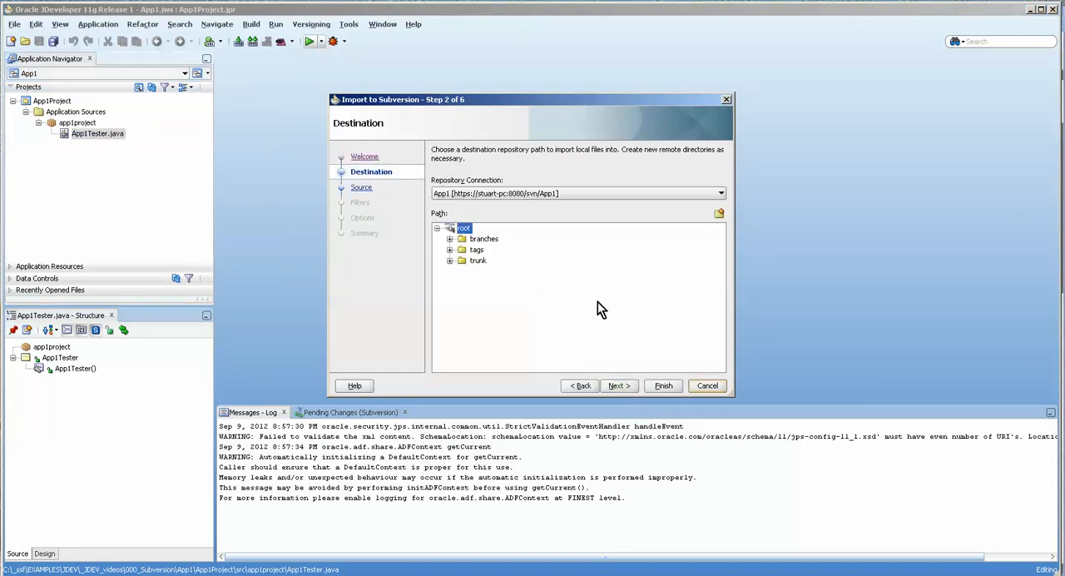
mouse_move(472, 276)
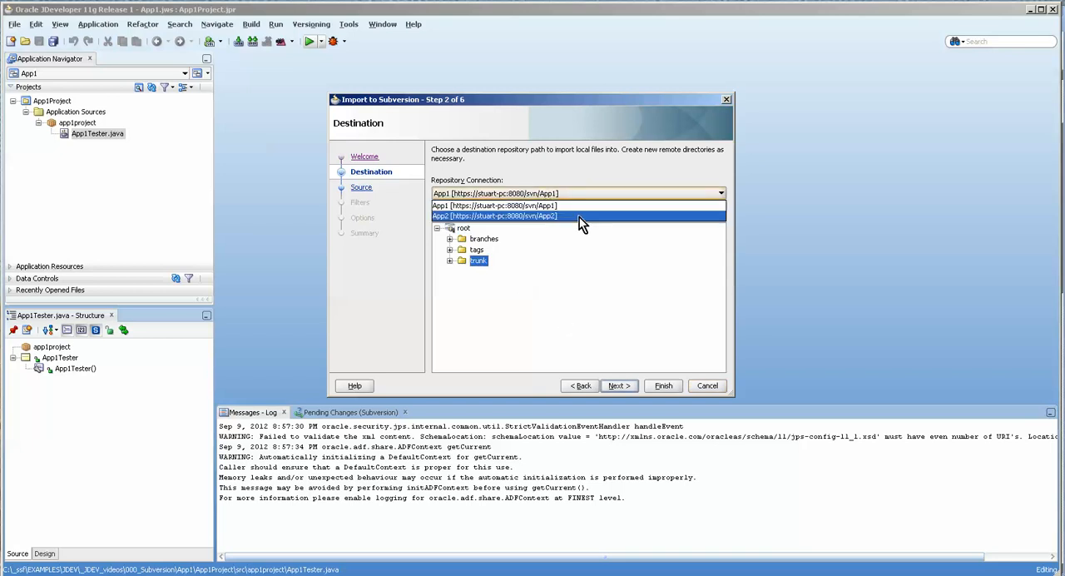
click(495, 216)
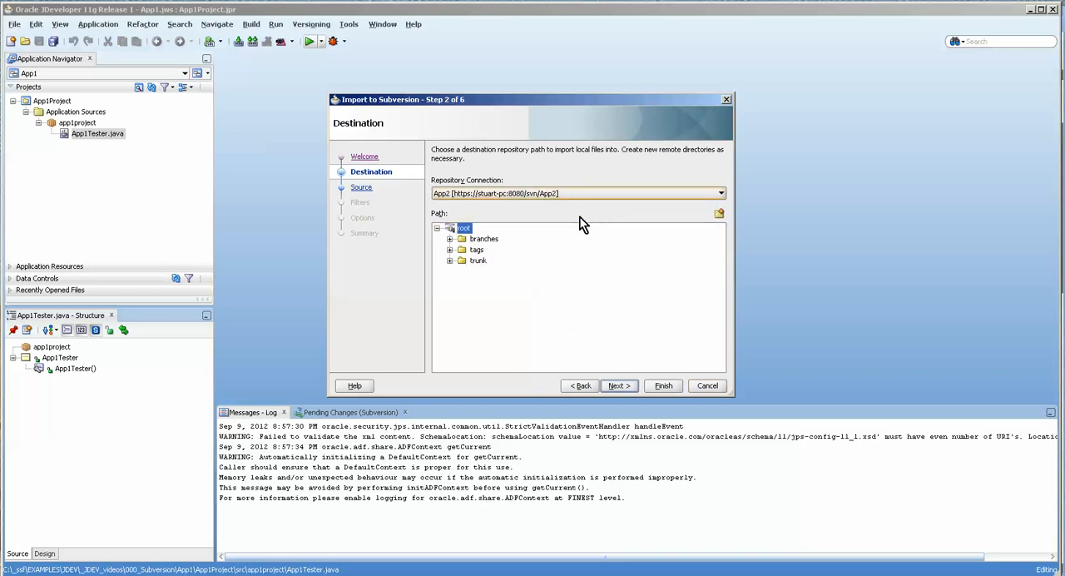
mouse_move(555, 208)
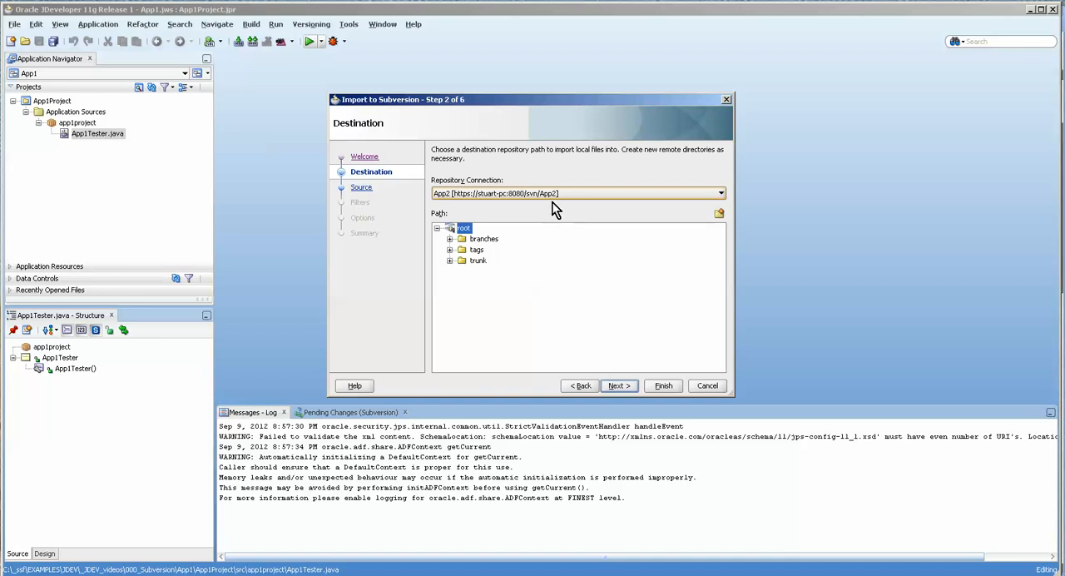
click(719, 193)
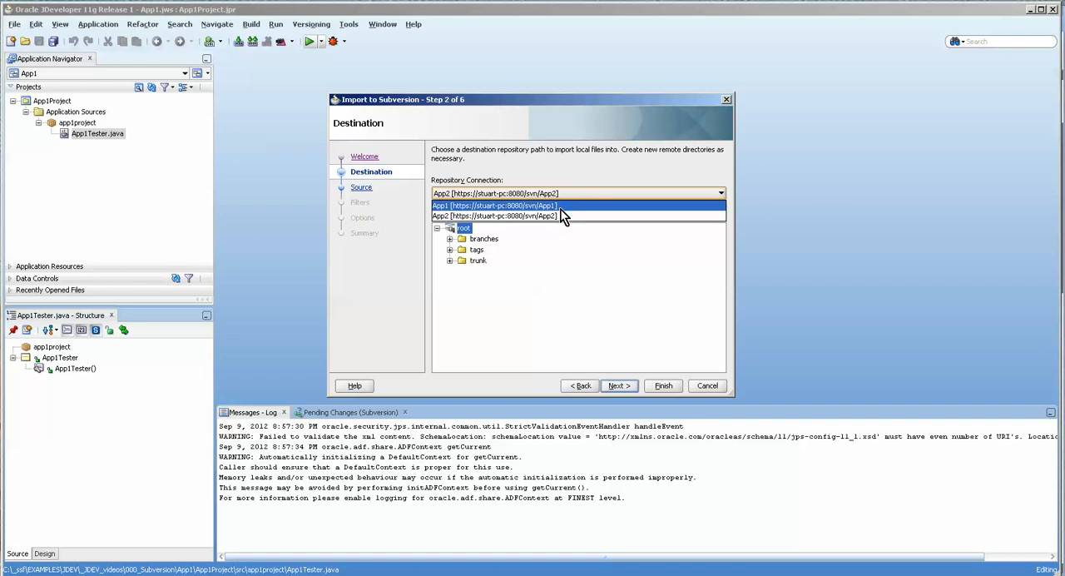
mouse_move(599, 208)
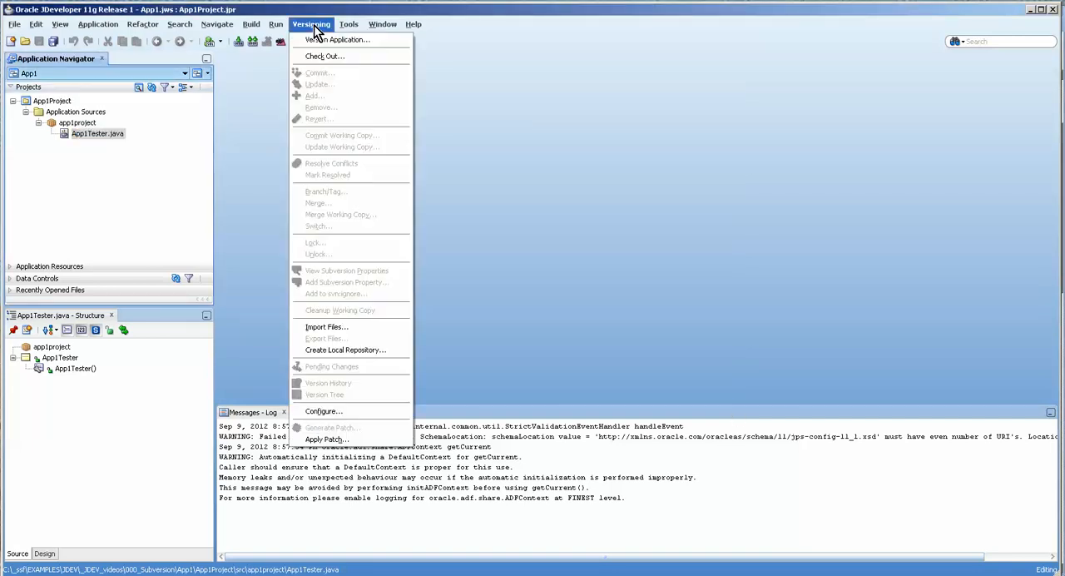
mouse_move(346, 350)
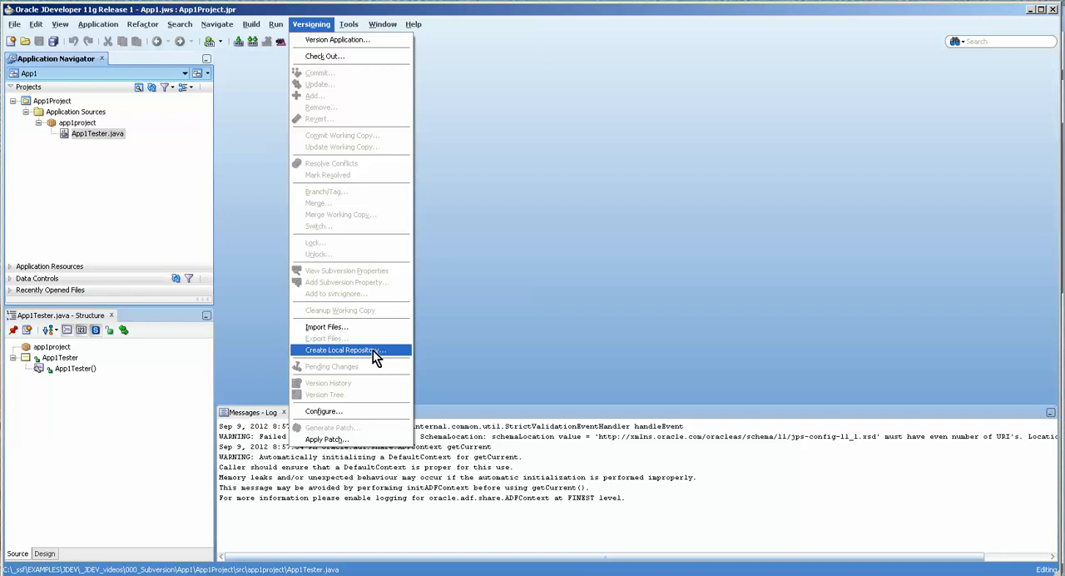
Target the App1 trunk as the import destination with the comment 'first impor'
click(250, 23)
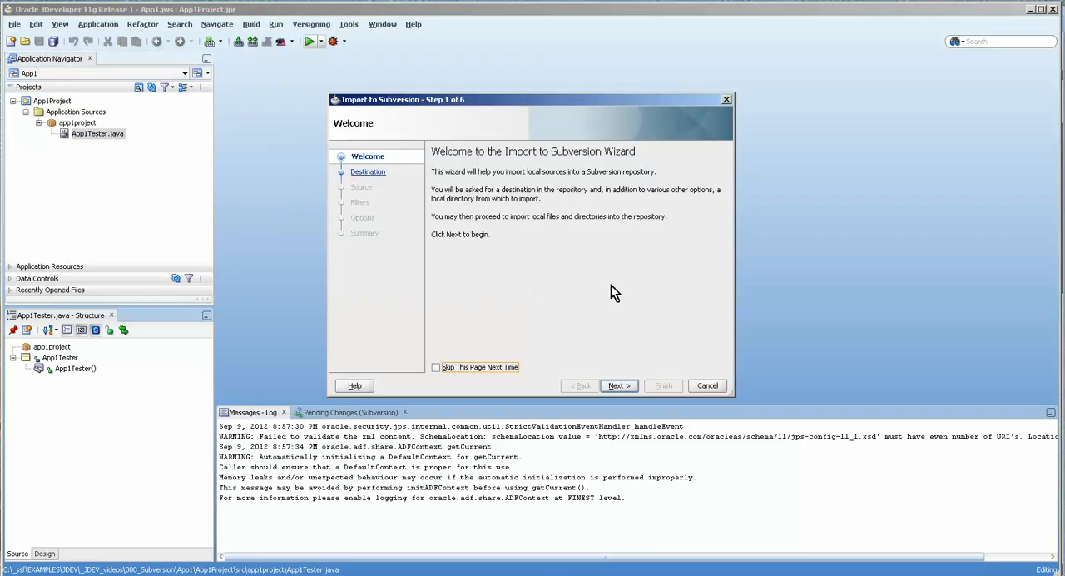
click(619, 386)
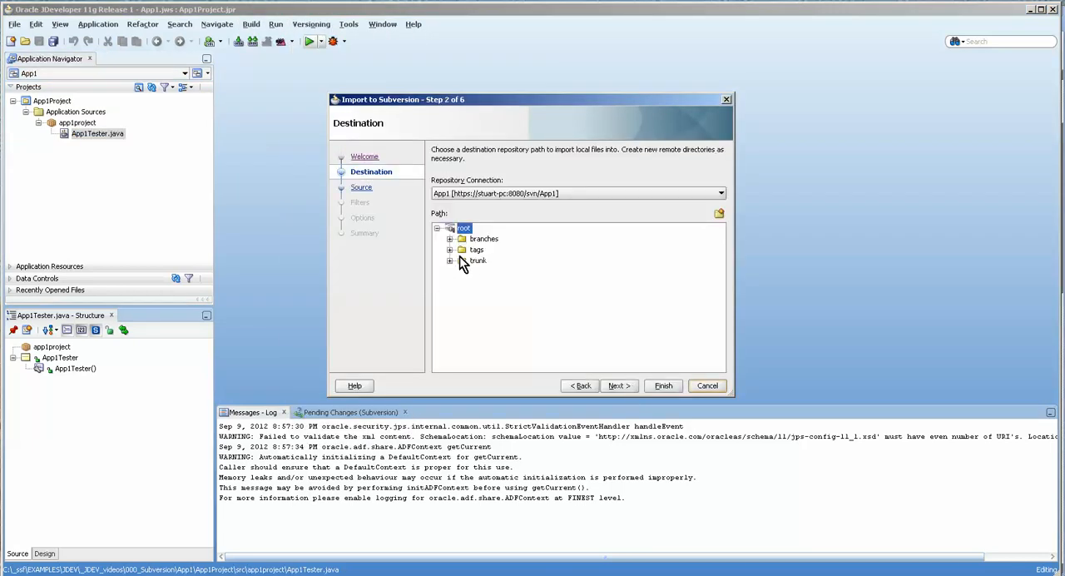
click(478, 259)
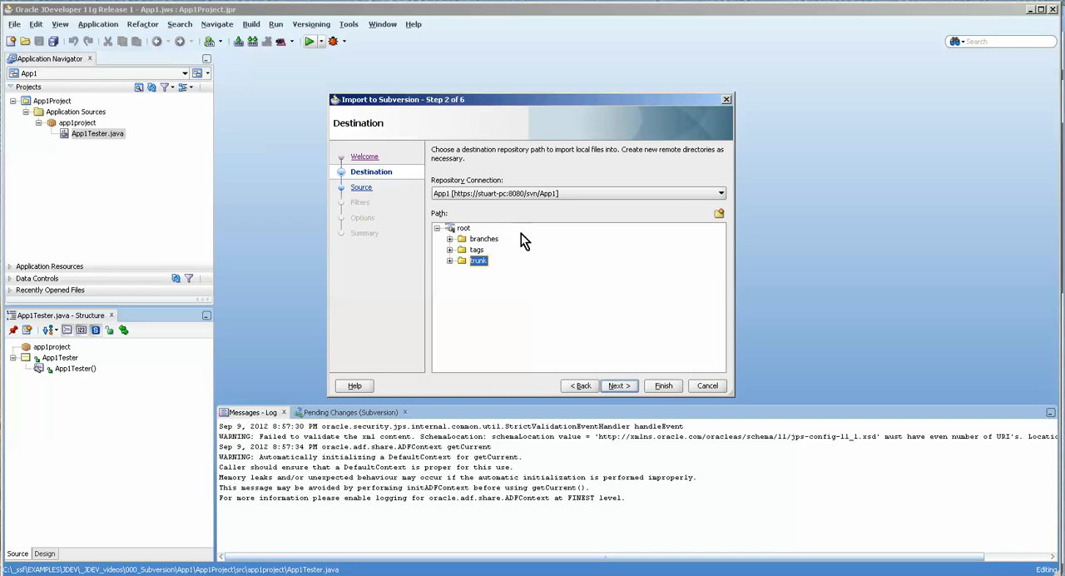
click(616, 386)
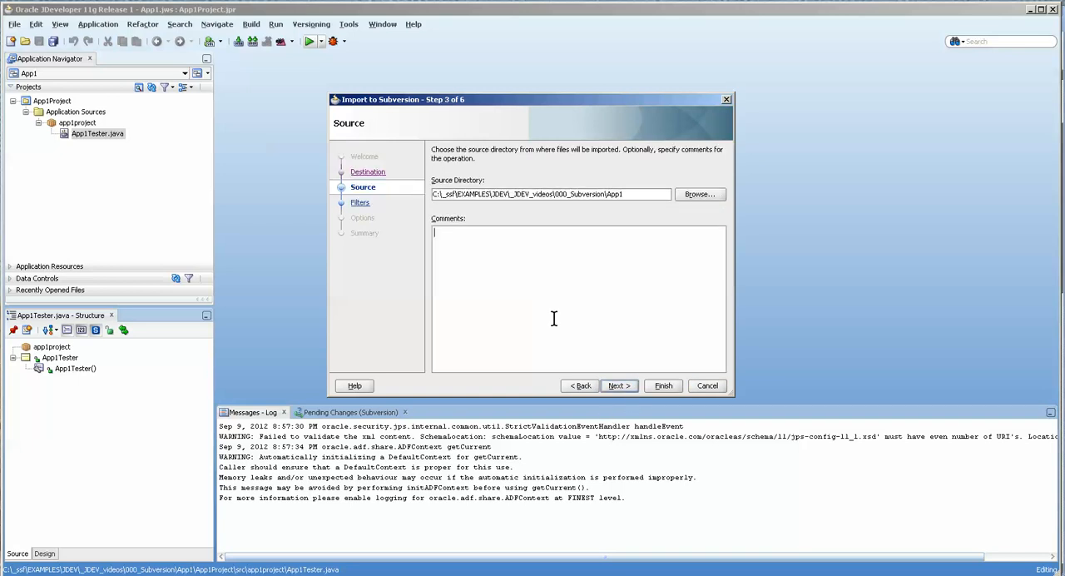
text(first impor)
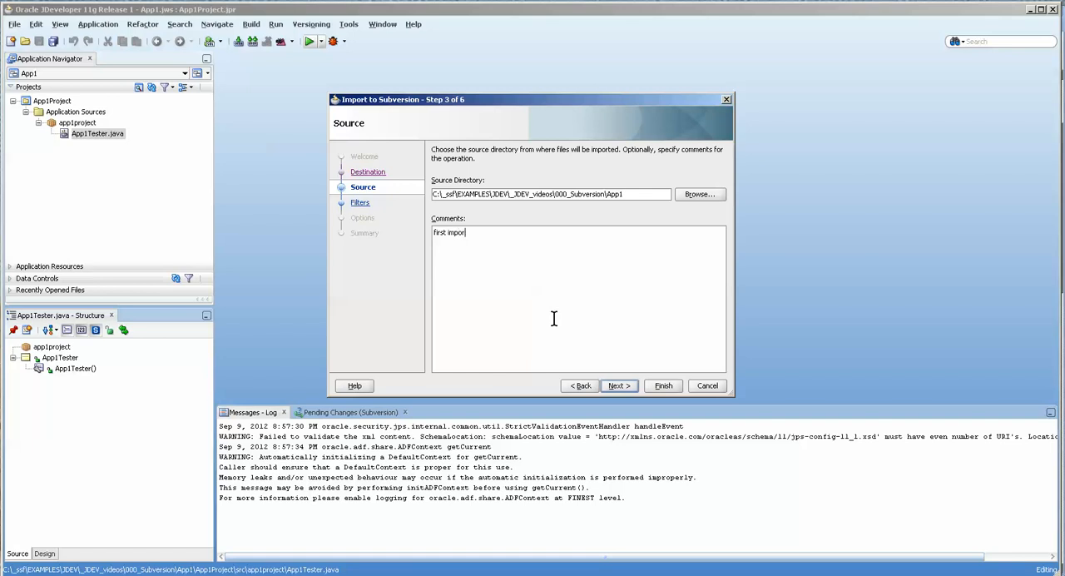
Accept the default filters and options and finish importing App1 into the repository
click(616, 386)
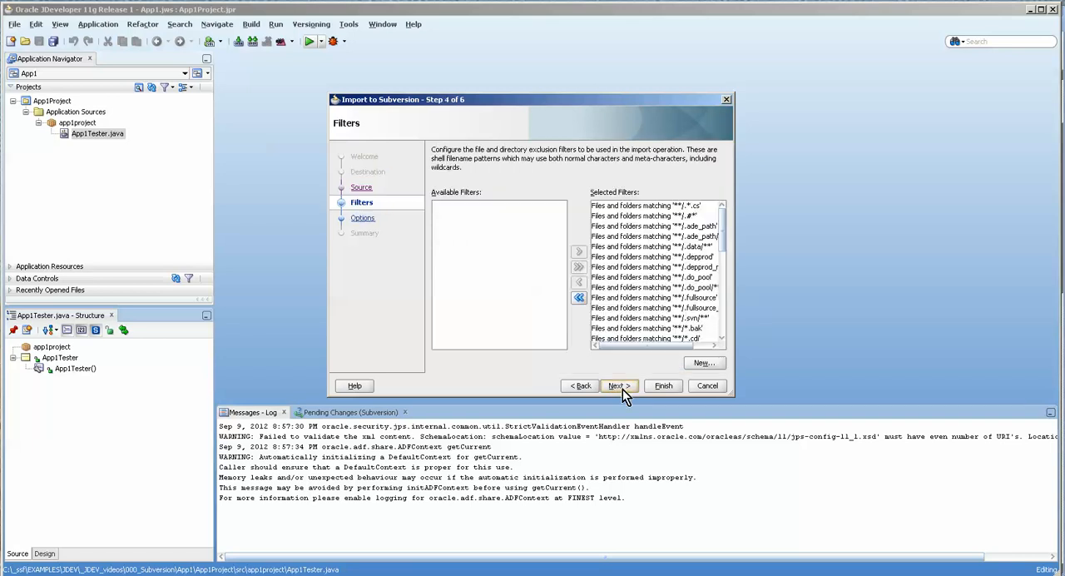
click(615, 386)
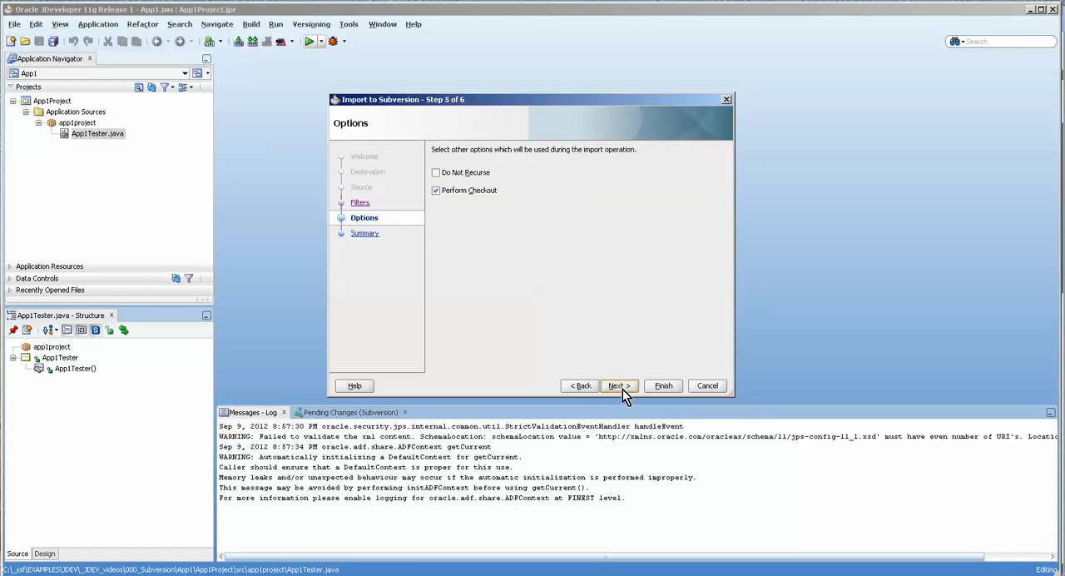
click(619, 386)
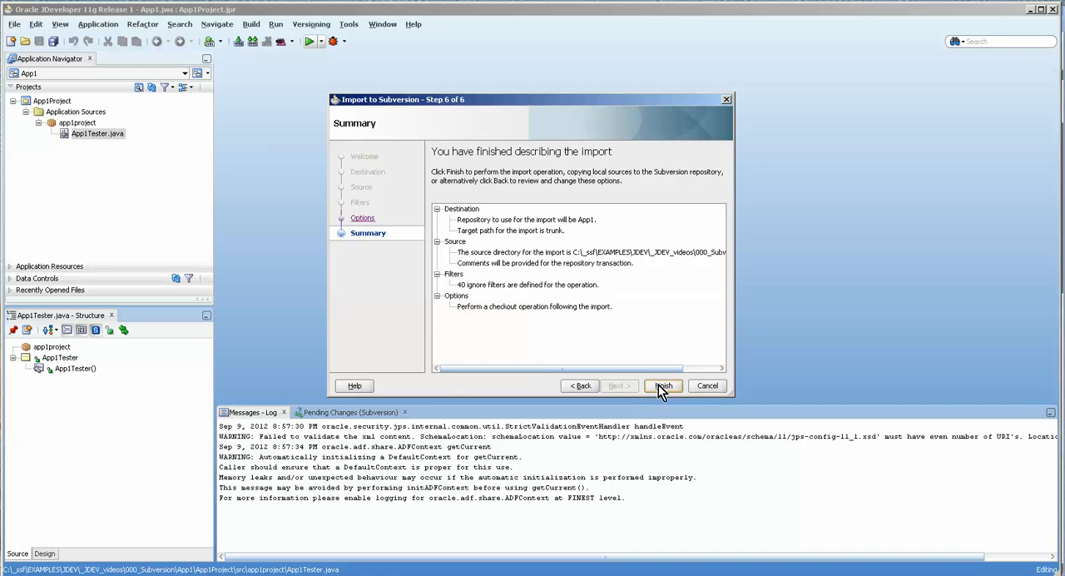
click(662, 386)
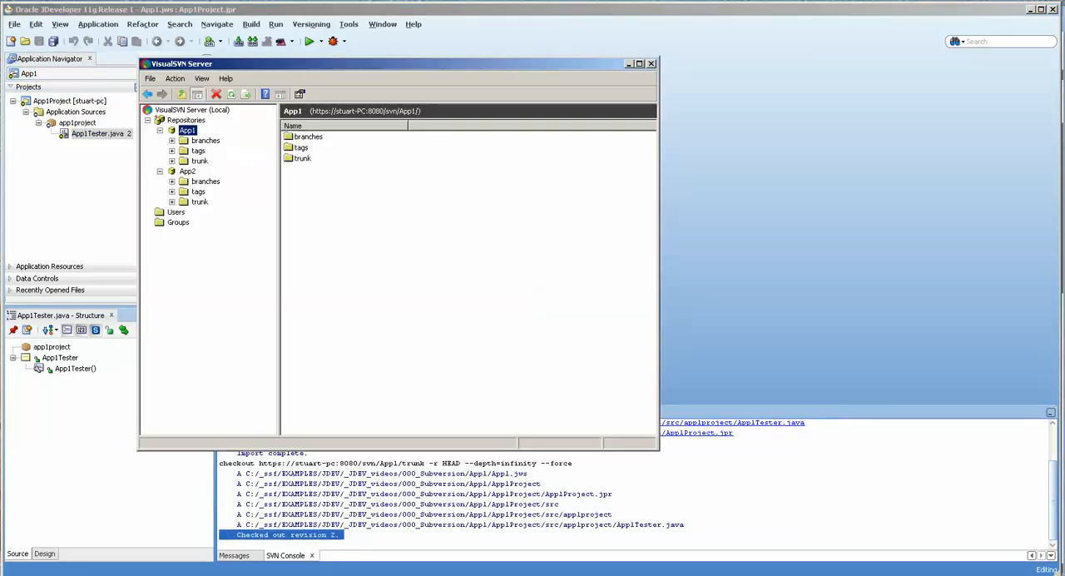
Expand App1's trunk and App1Project to confirm src, App1Project.jpr and App1.jws are present
click(171, 160)
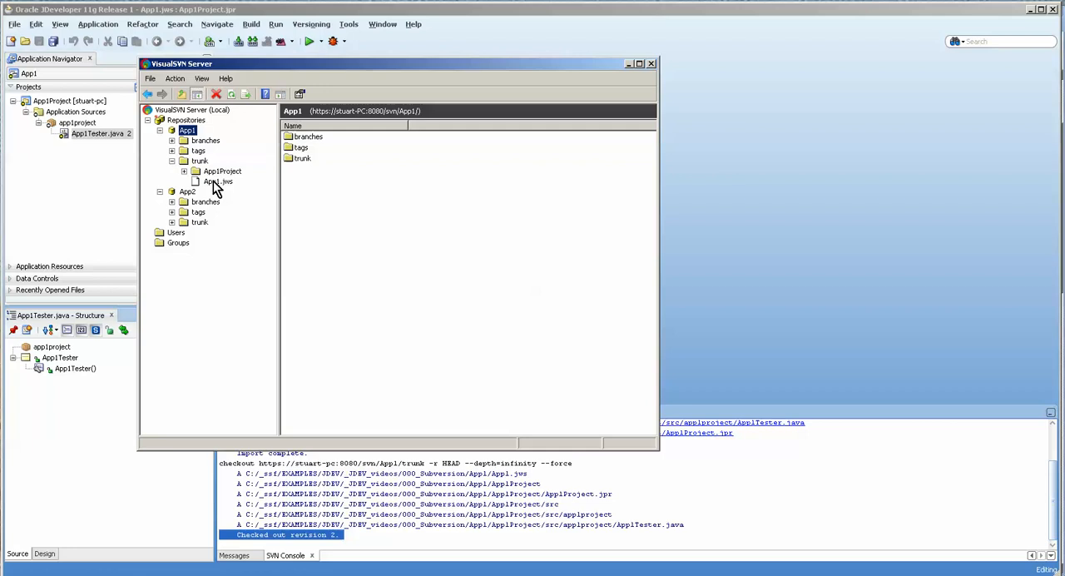
click(223, 169)
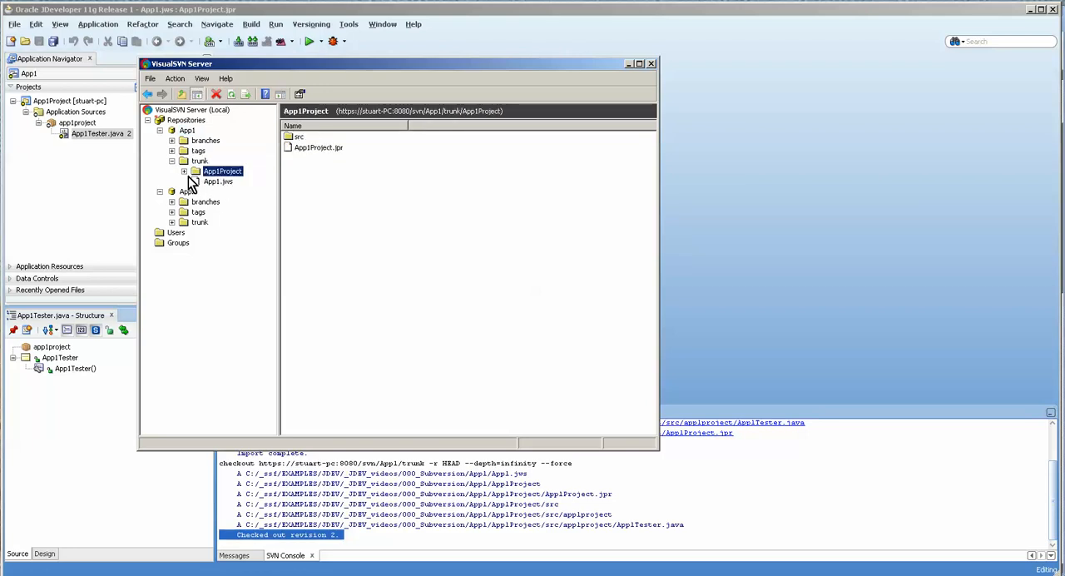
click(240, 192)
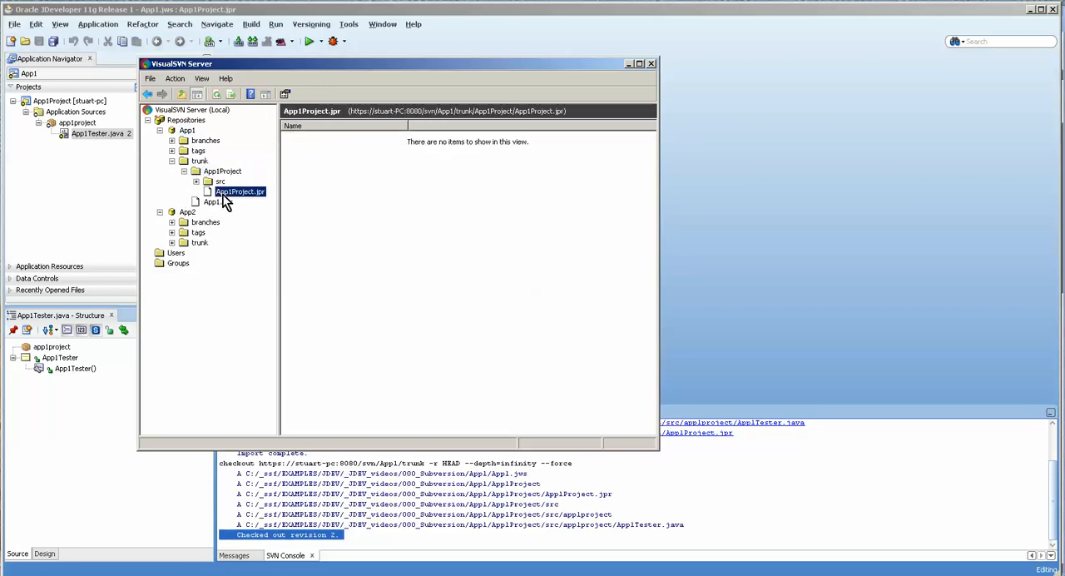
click(187, 129)
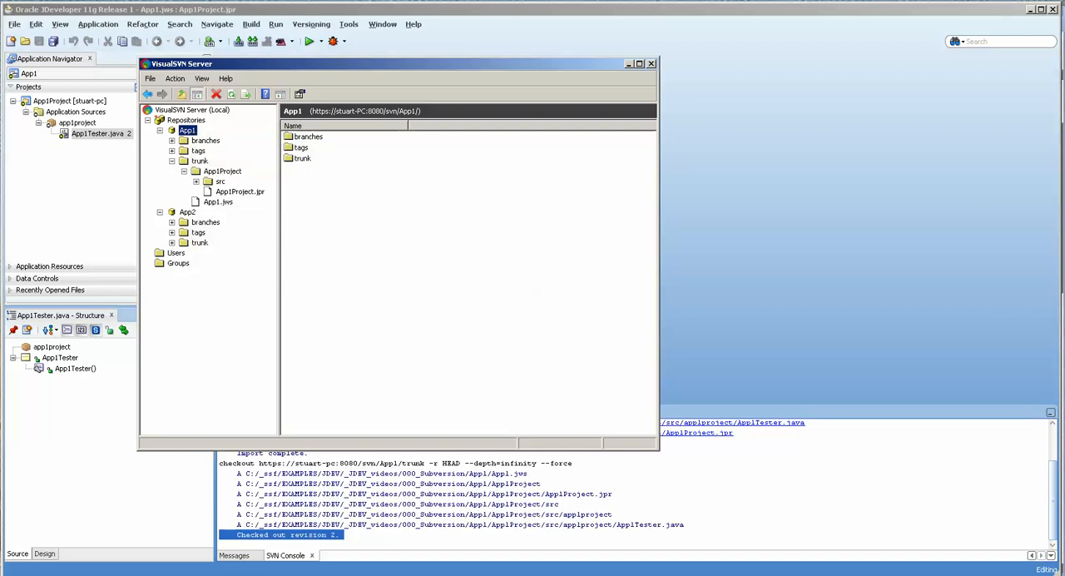
click(312, 23)
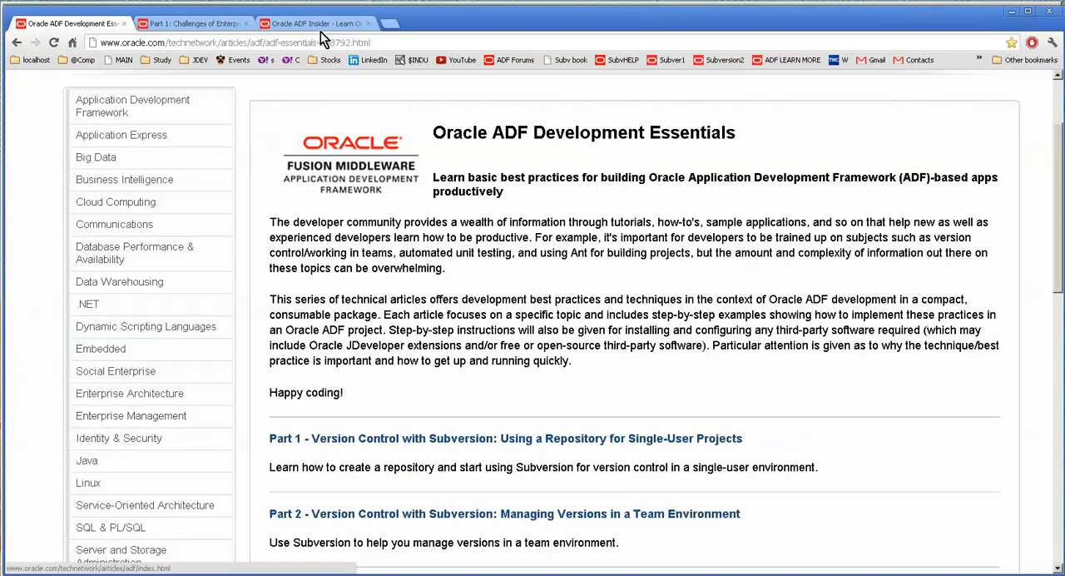
click(383, 24)
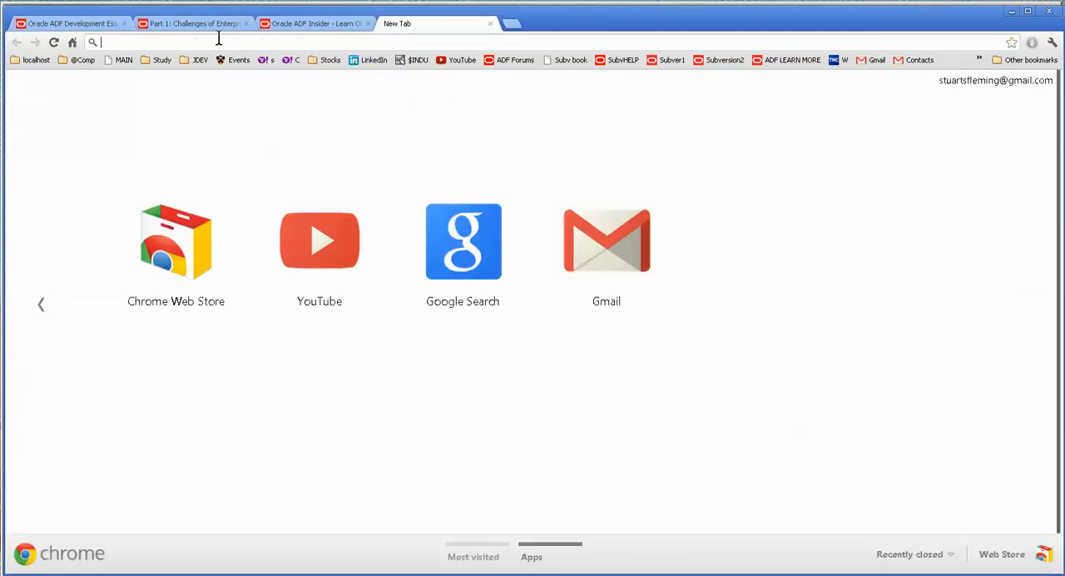
text(https://stuart-PC:8080/svn/App1/)
text(hr)
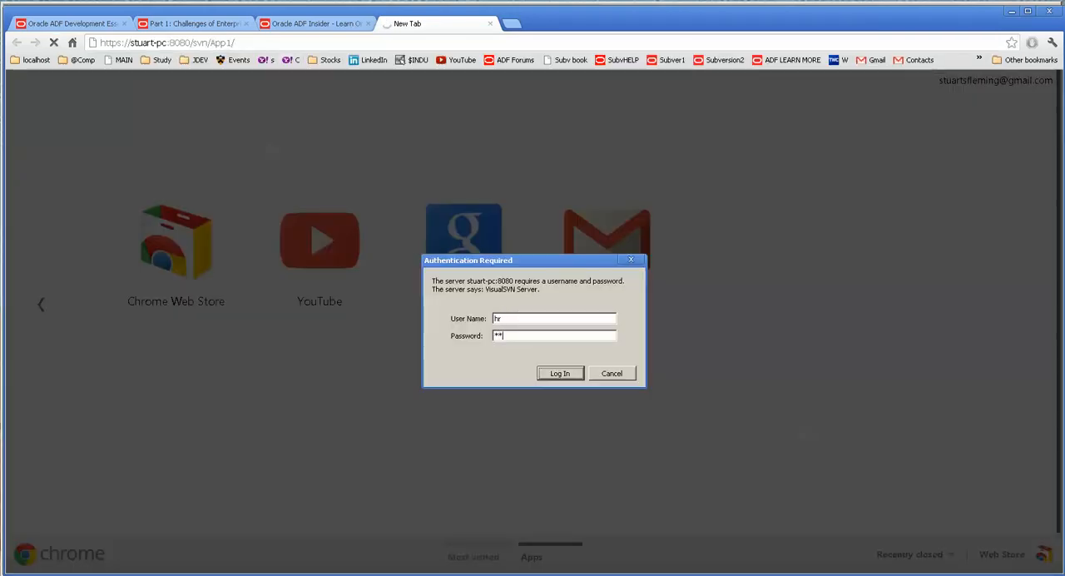
click(559, 373)
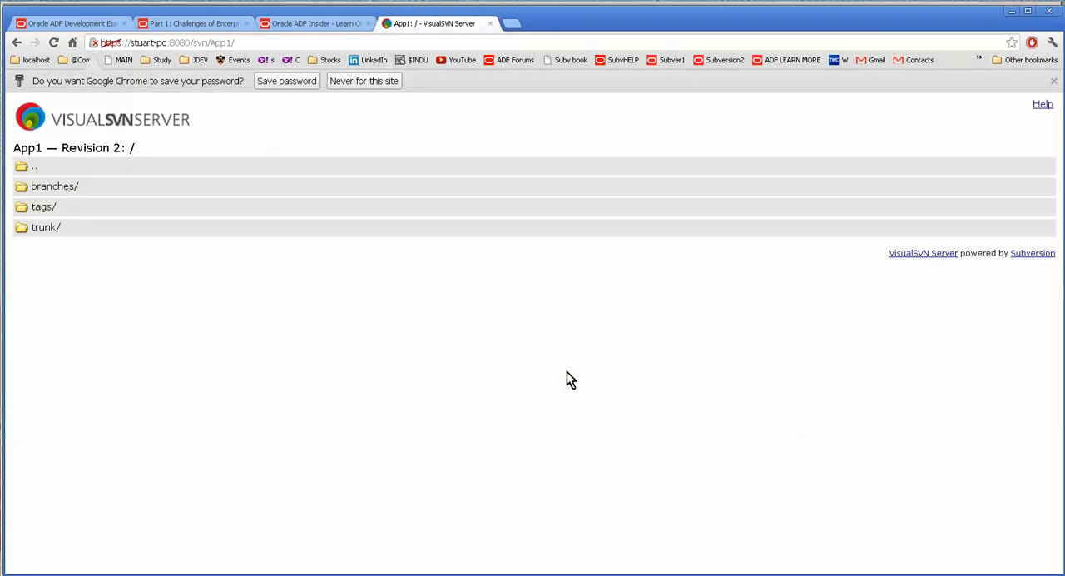
click(55, 186)
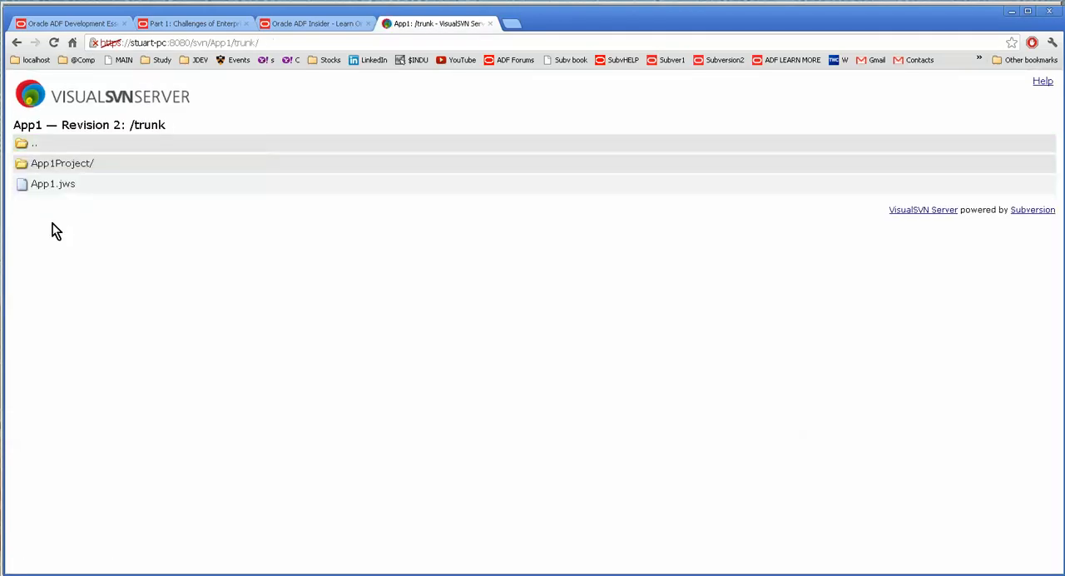
click(53, 183)
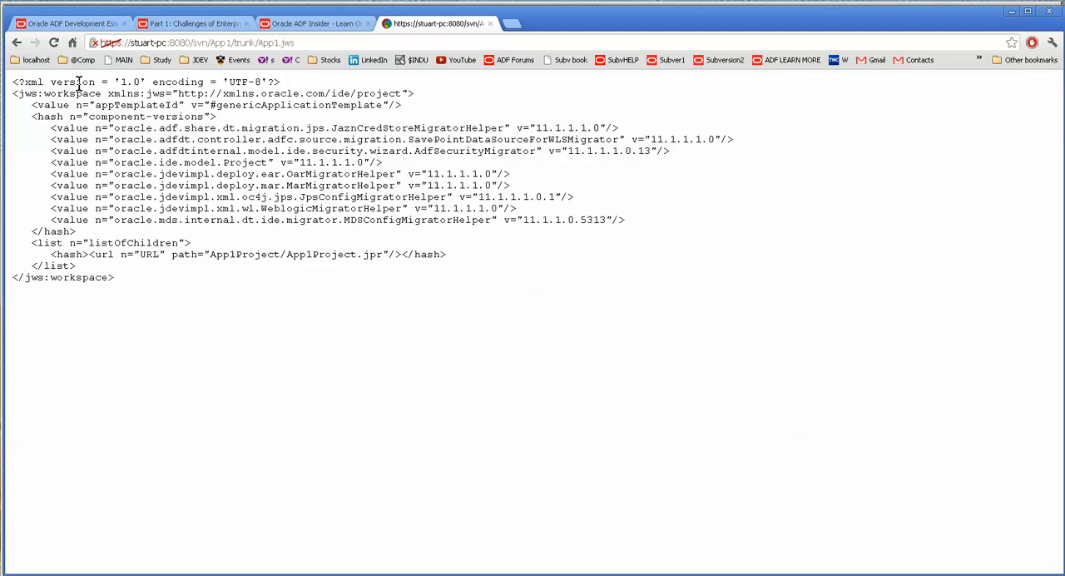
click(196, 43)
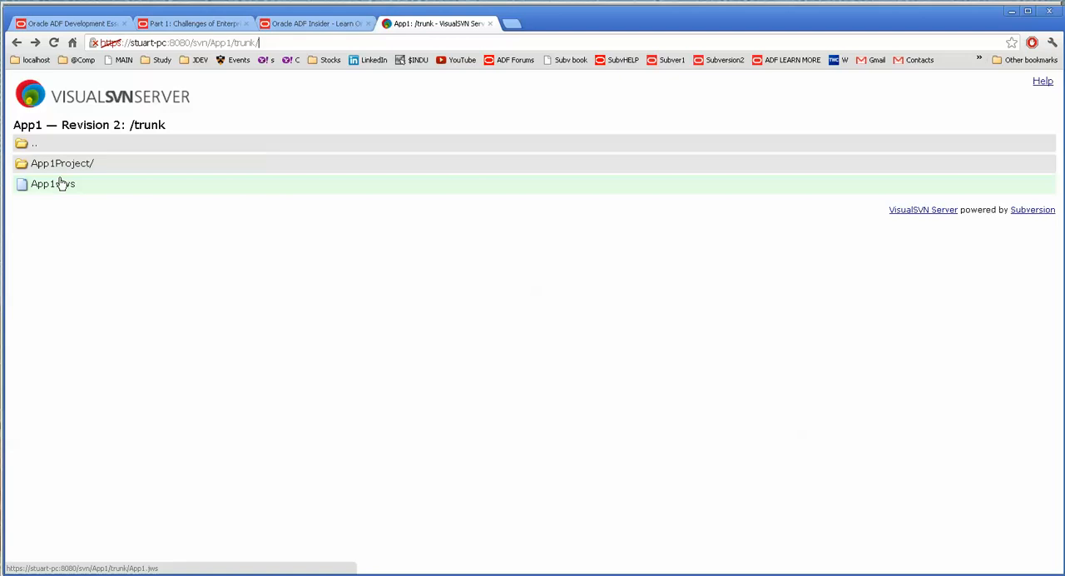
click(33, 143)
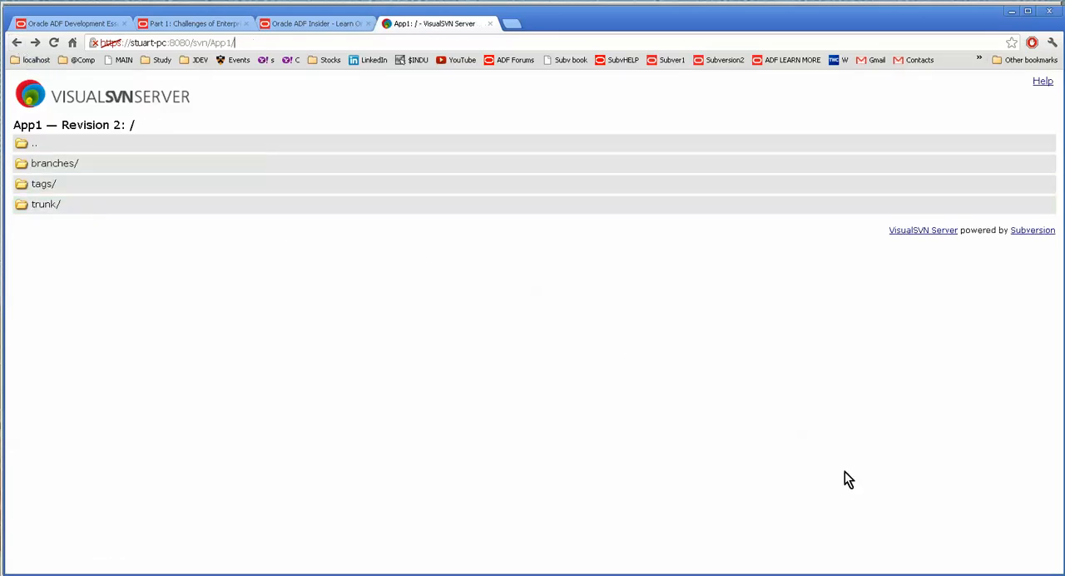
mouse_move(50, 24)
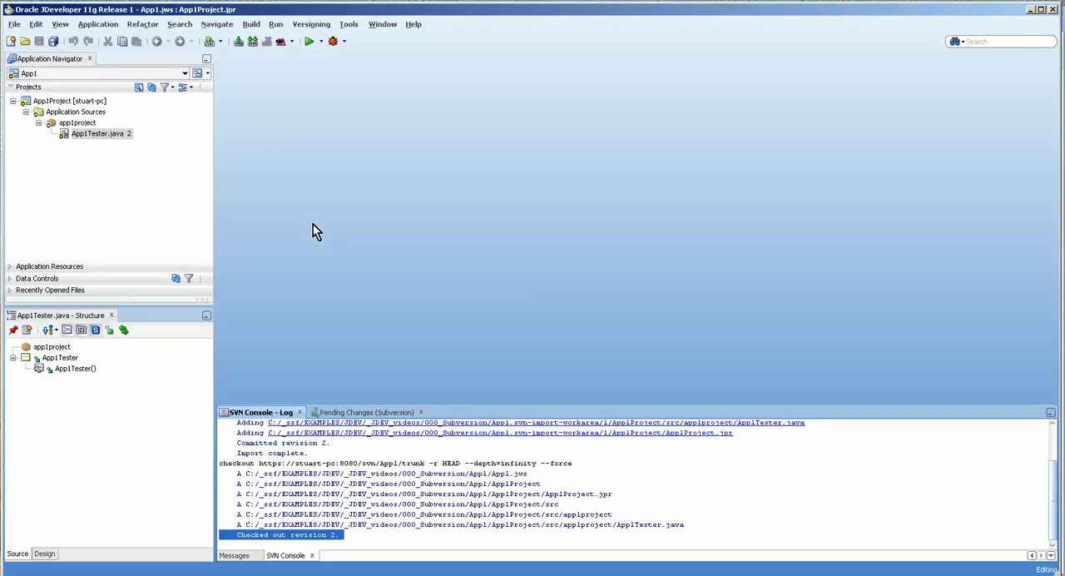
Check App1Tester.java's revision 2 status and list the Versioning commands
click(311, 24)
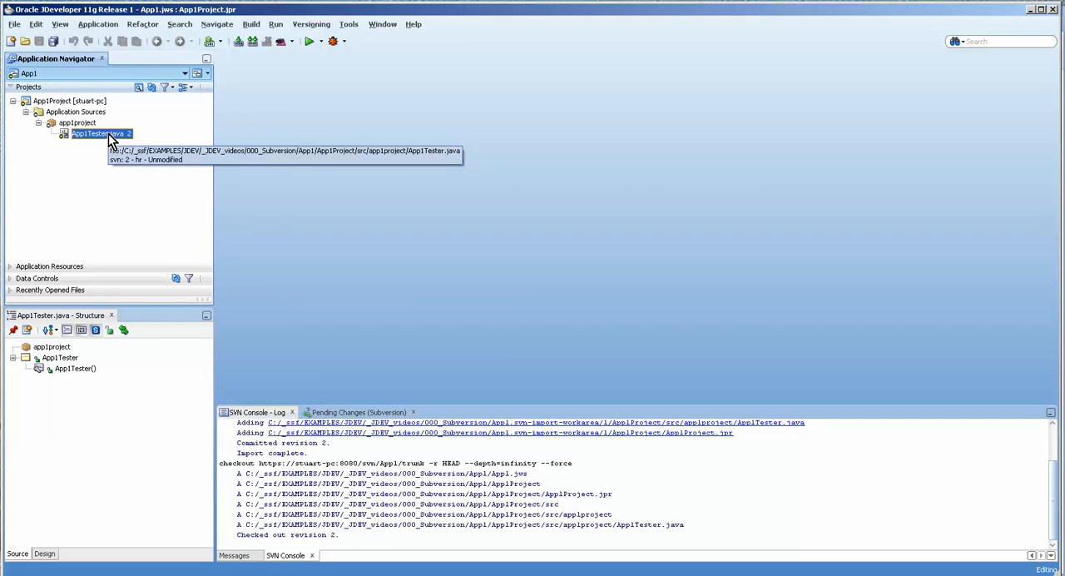
click(311, 23)
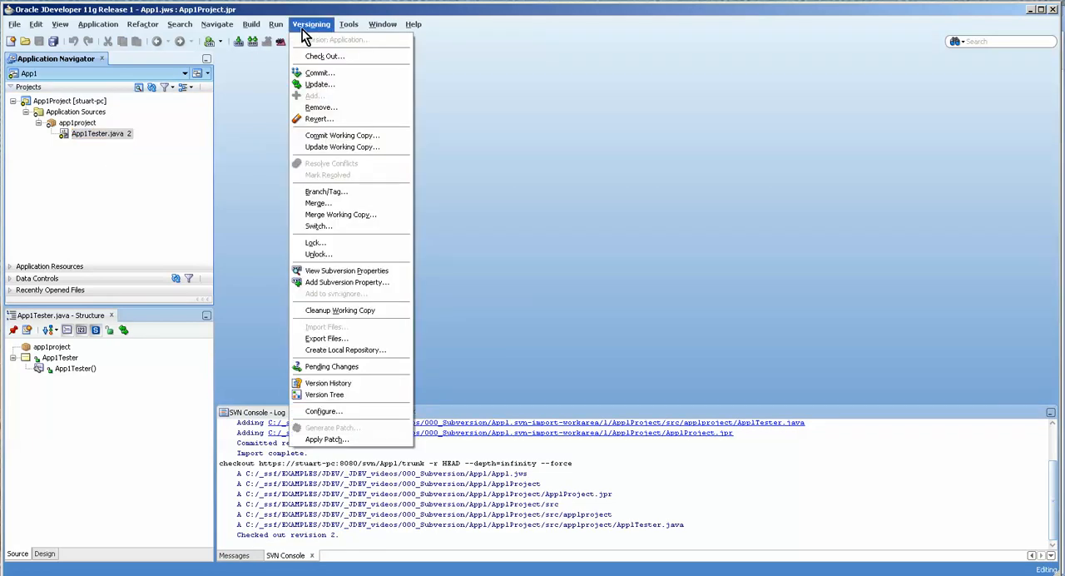
mouse_move(75, 110)
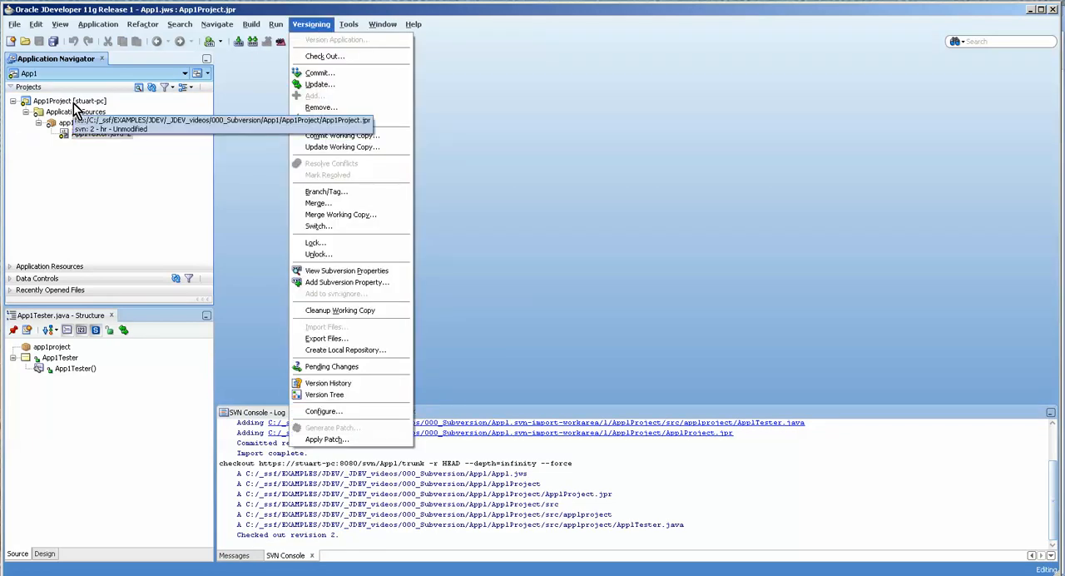